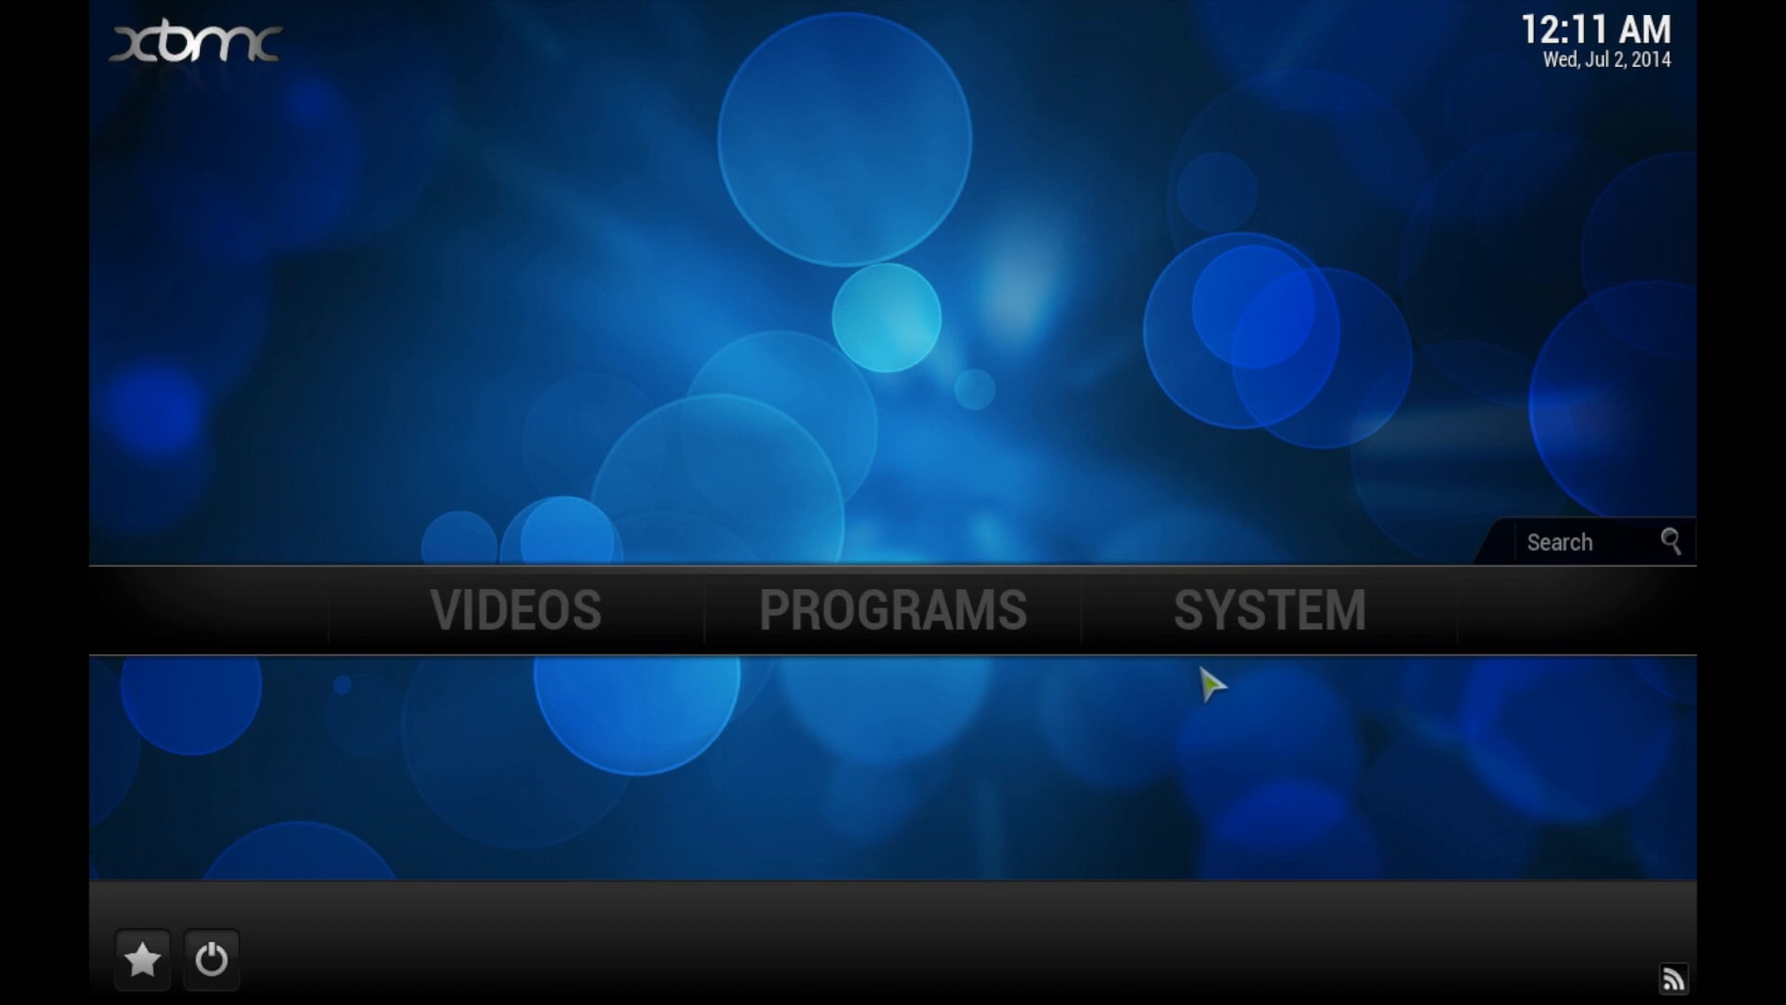
pyautogui.moveTo(1381, 831)
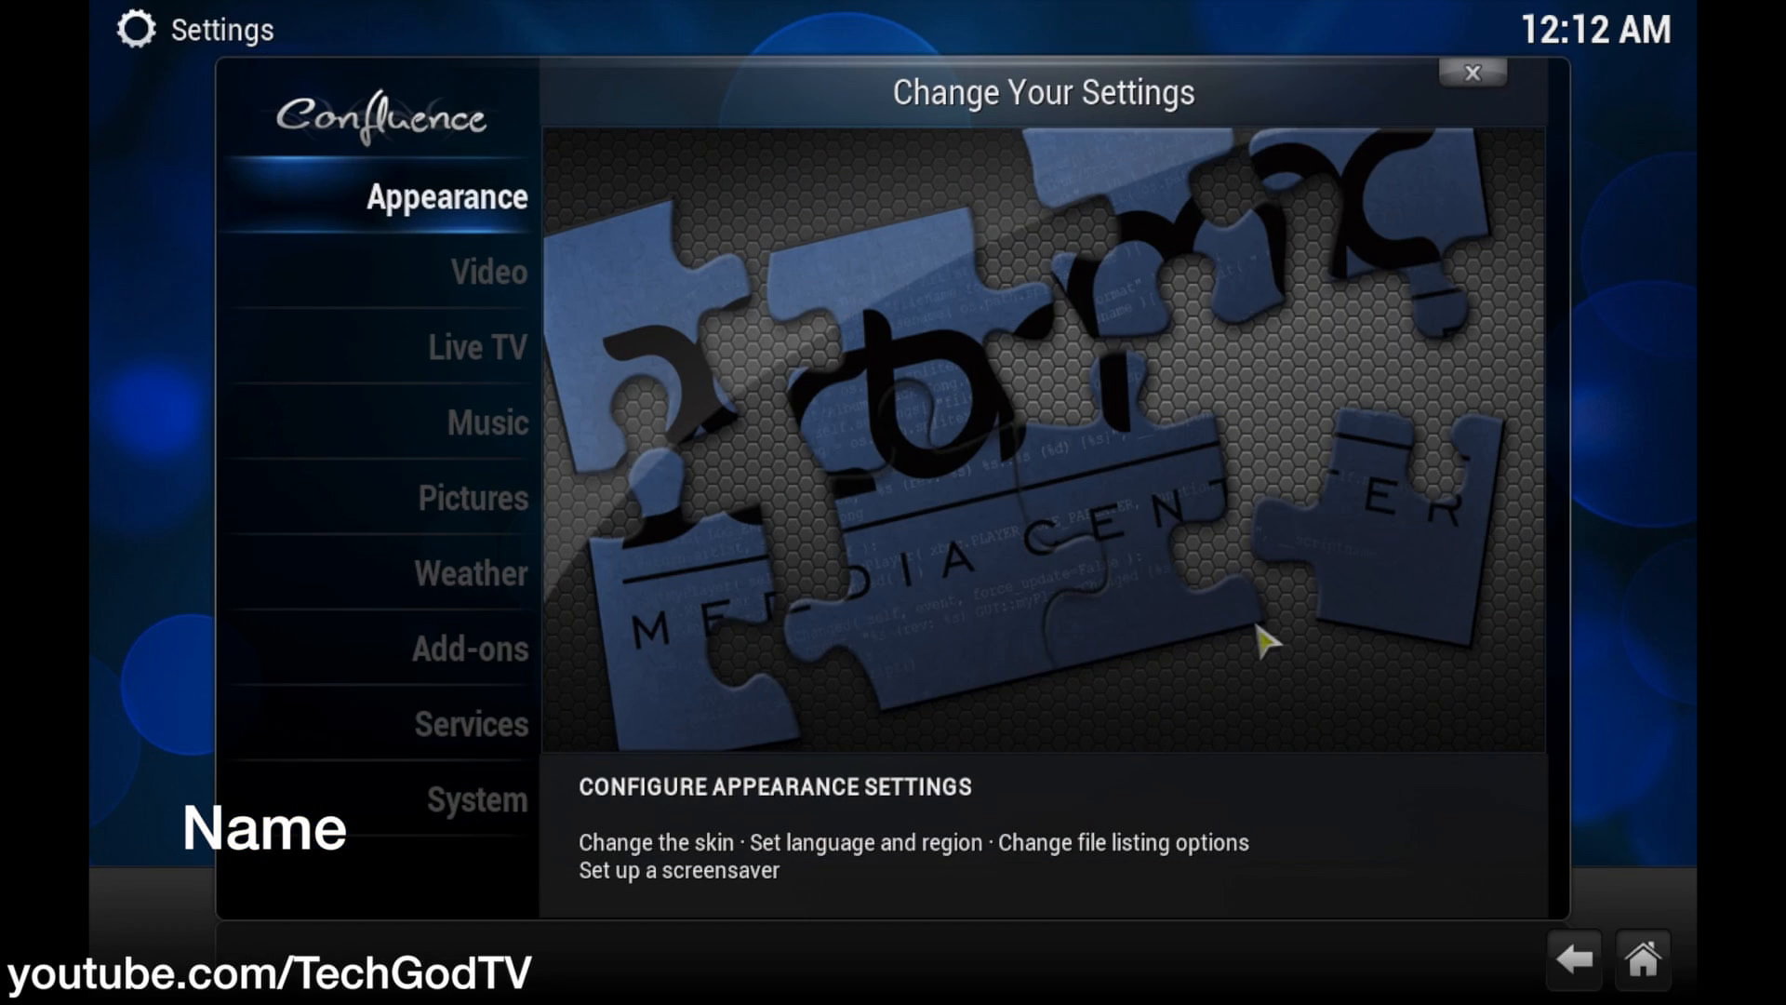
# - Install Navi-X-v37_8.zip from the fusion source, which fails with 'Dependencies not met'
pyautogui.click(467, 649)
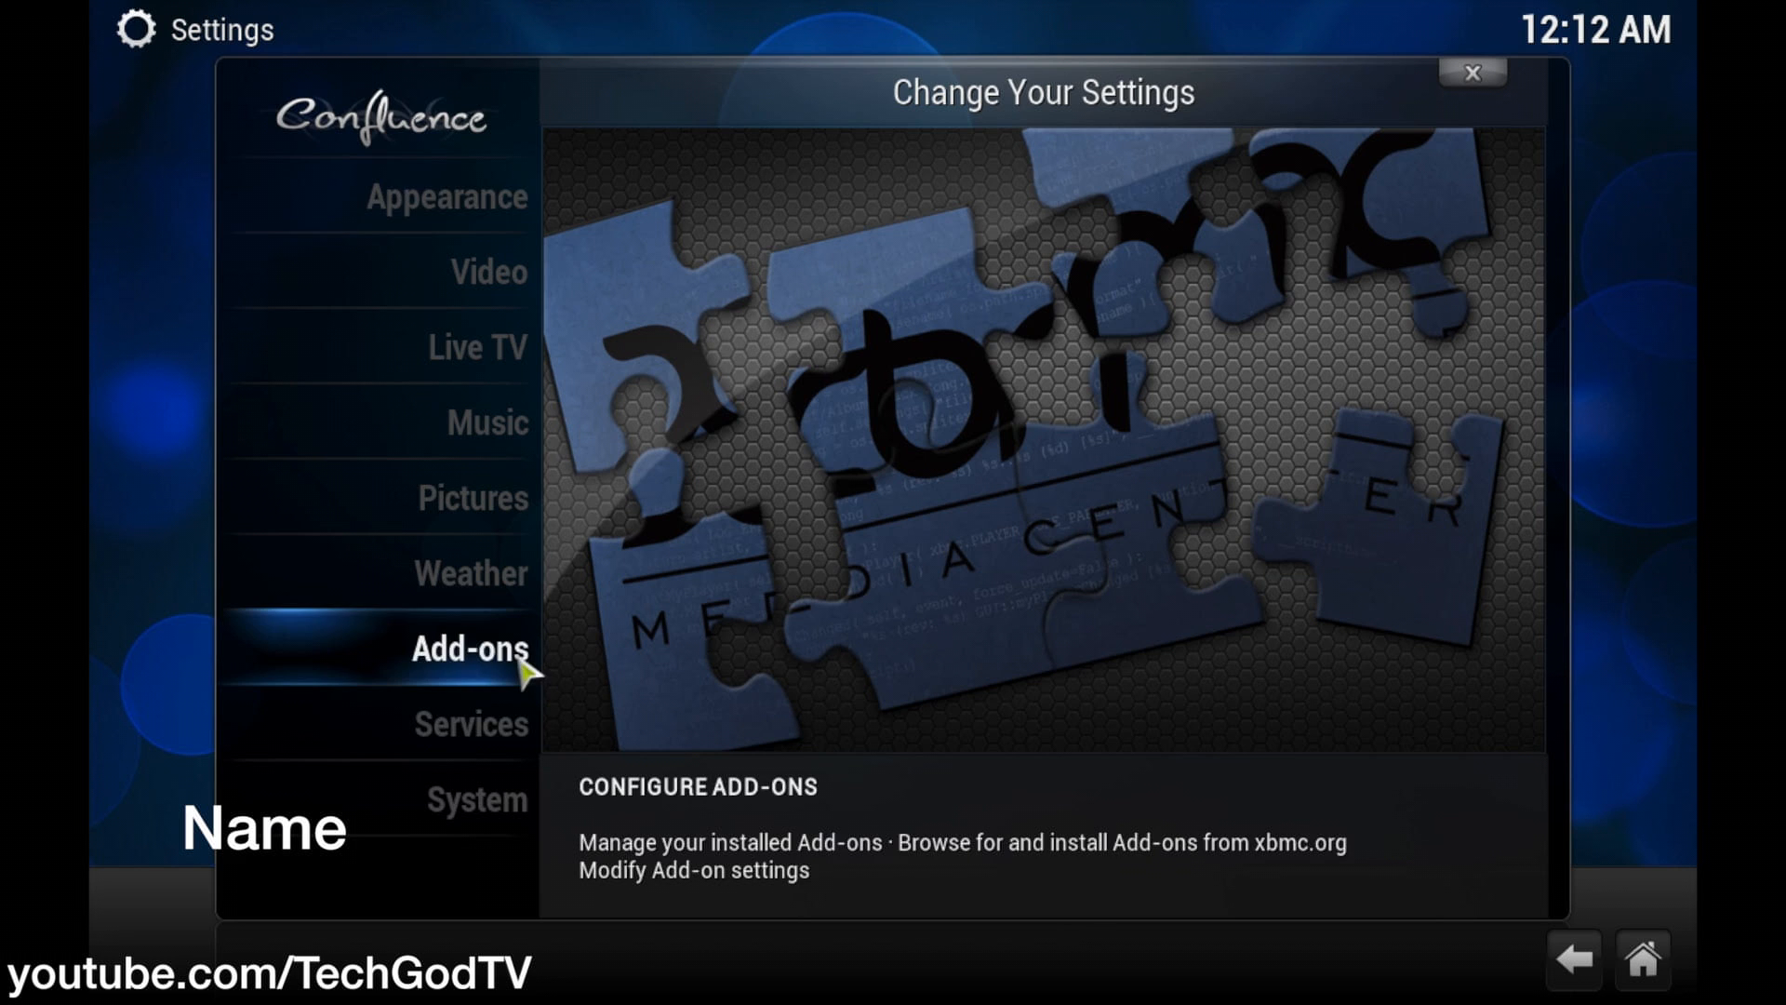
pyautogui.click(468, 649)
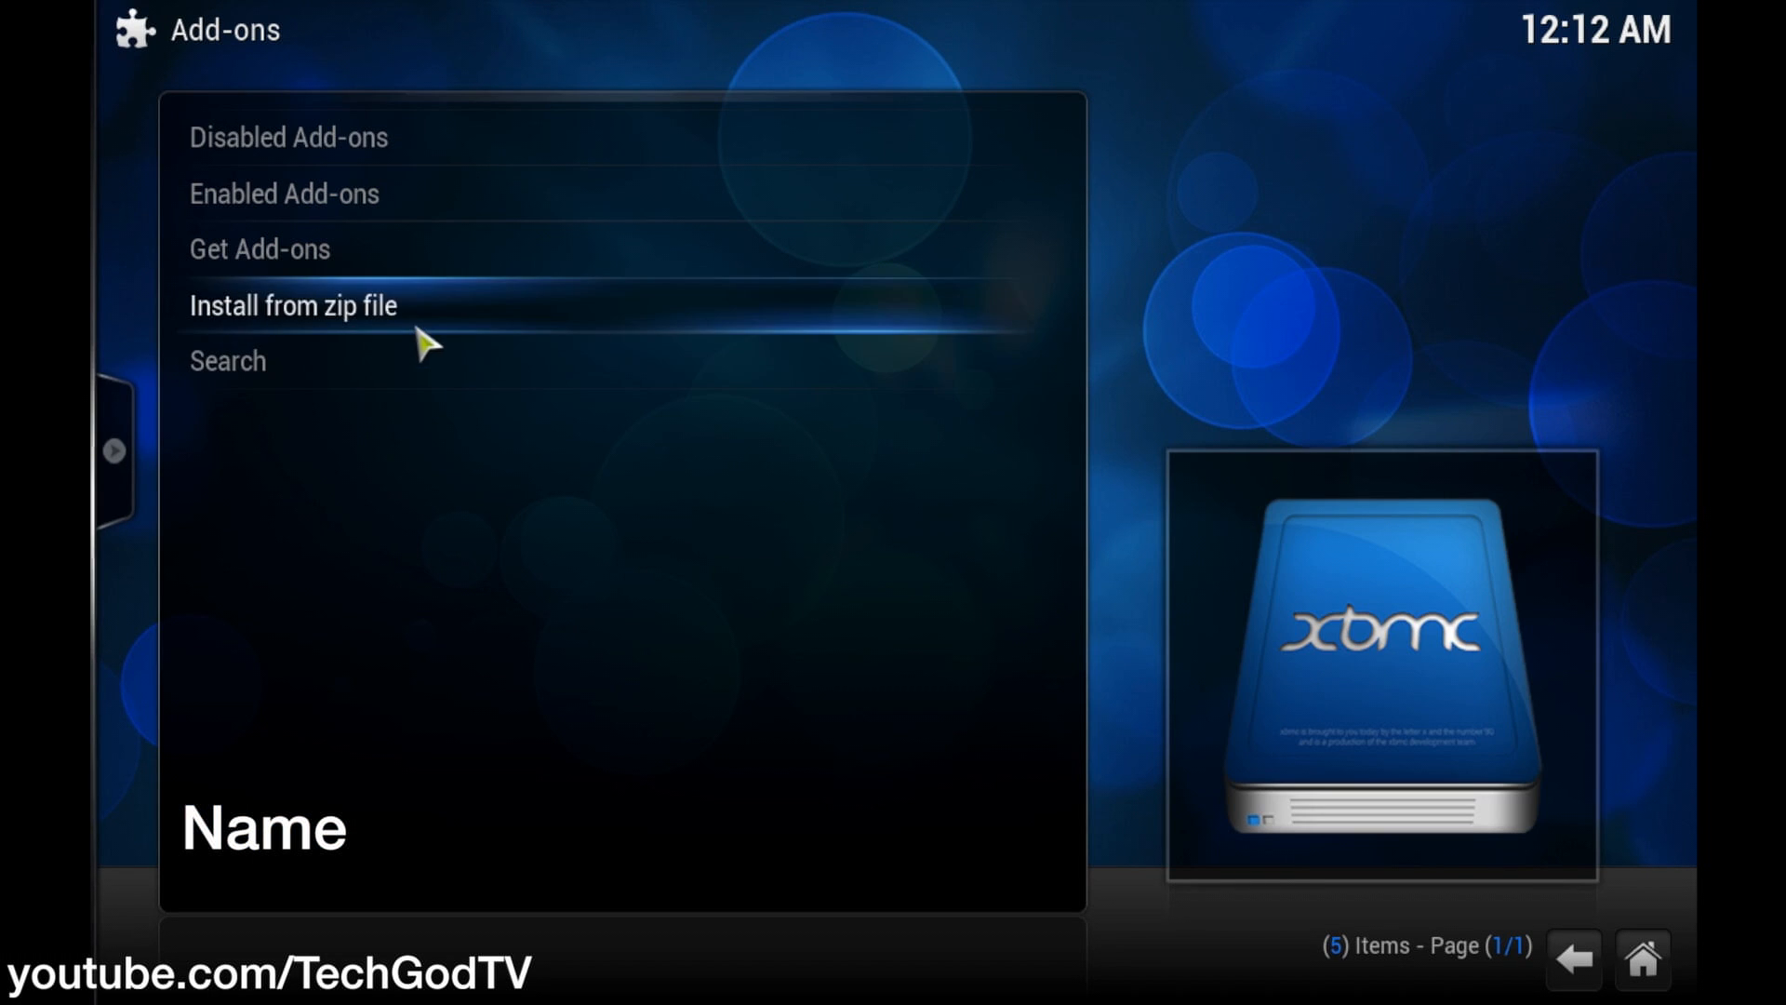
pyautogui.click(291, 304)
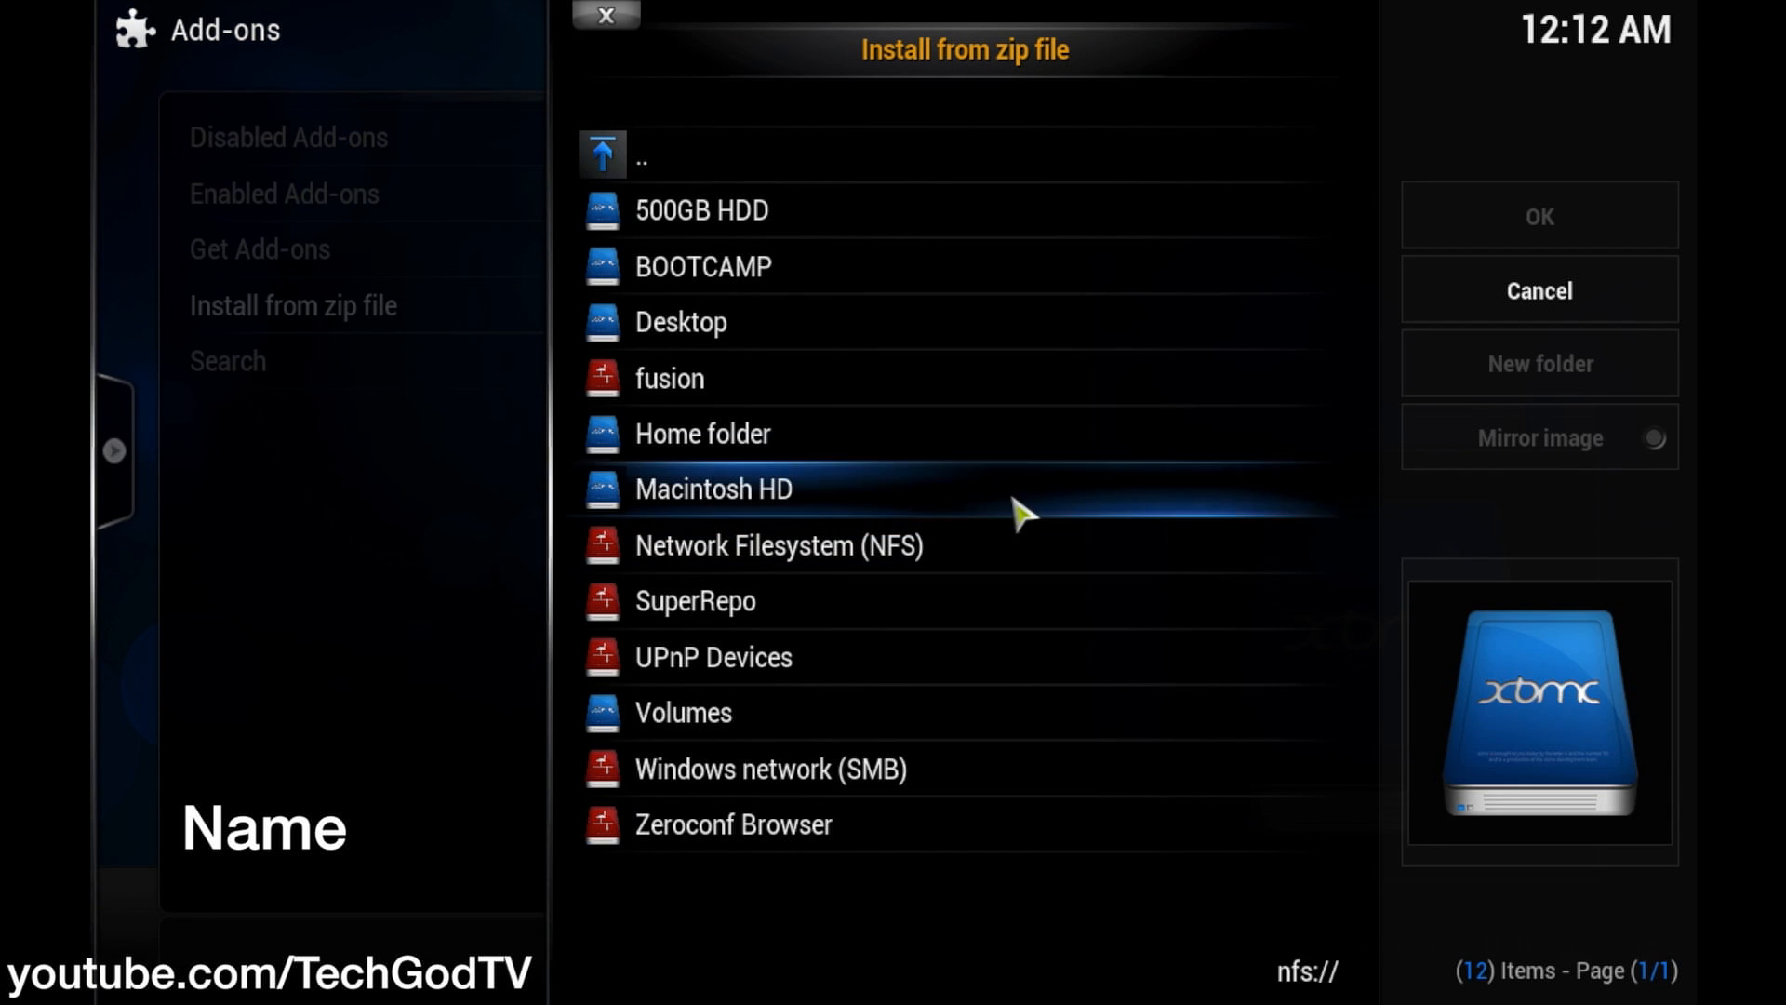
pyautogui.doubleClick(711, 488)
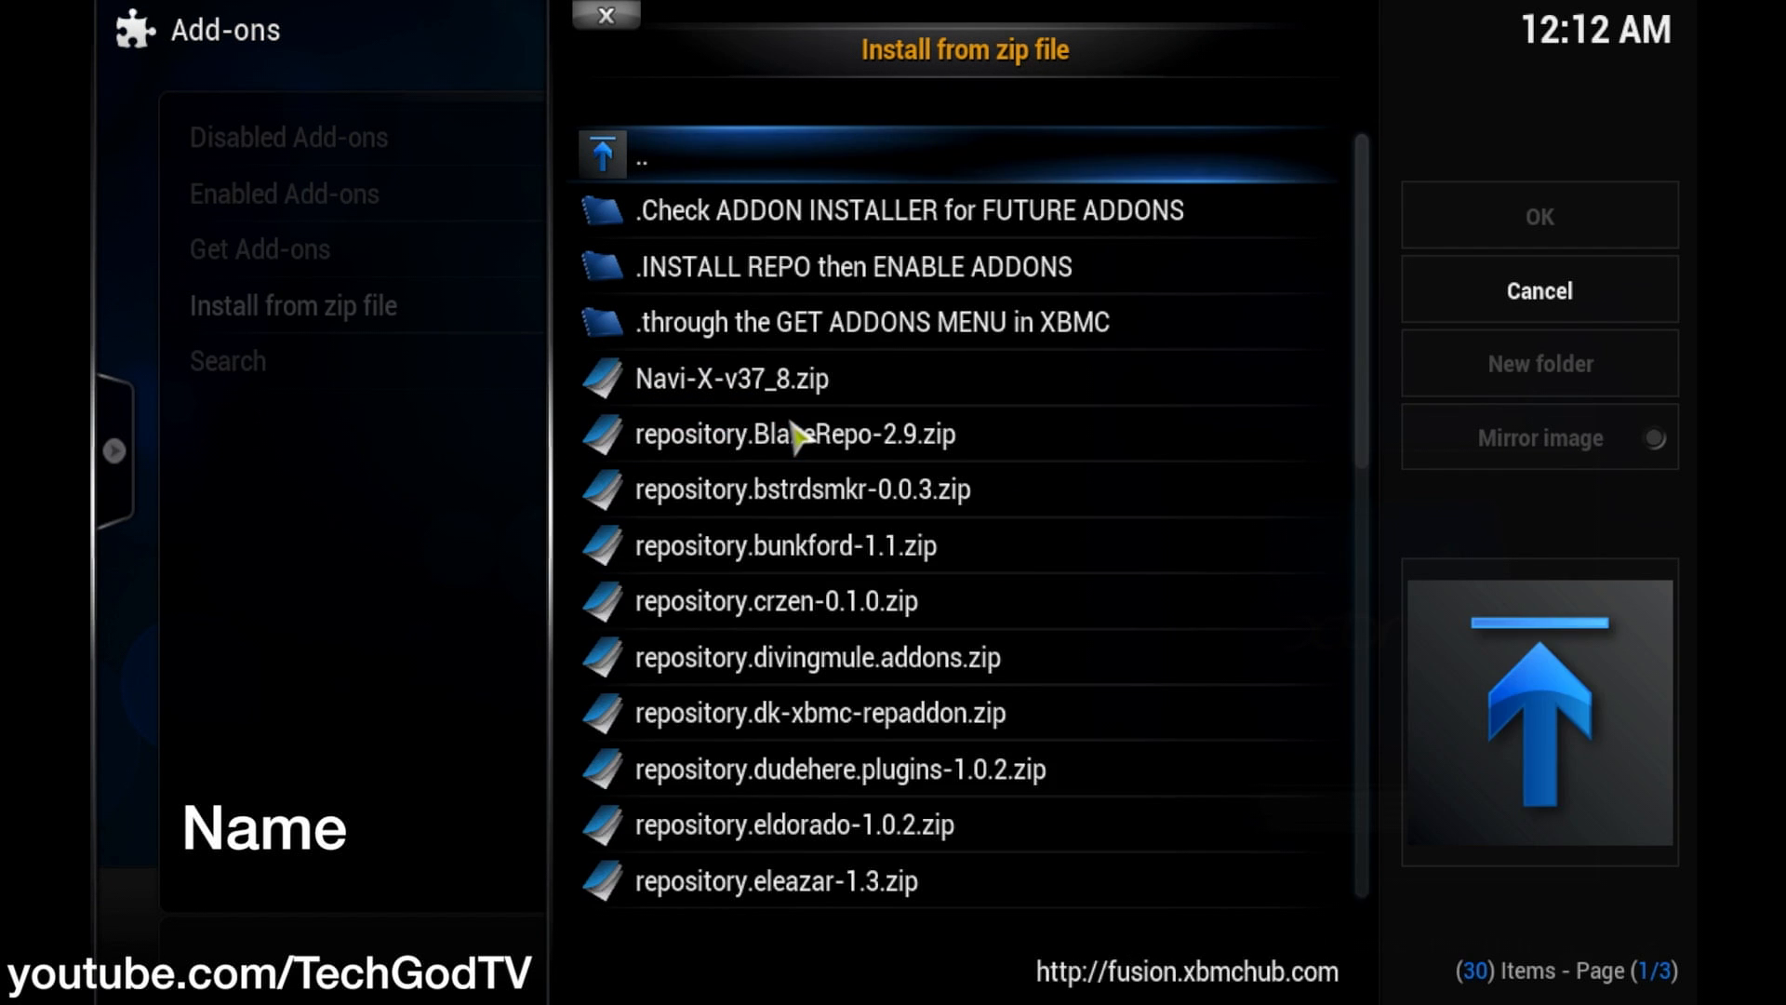
pyautogui.click(730, 379)
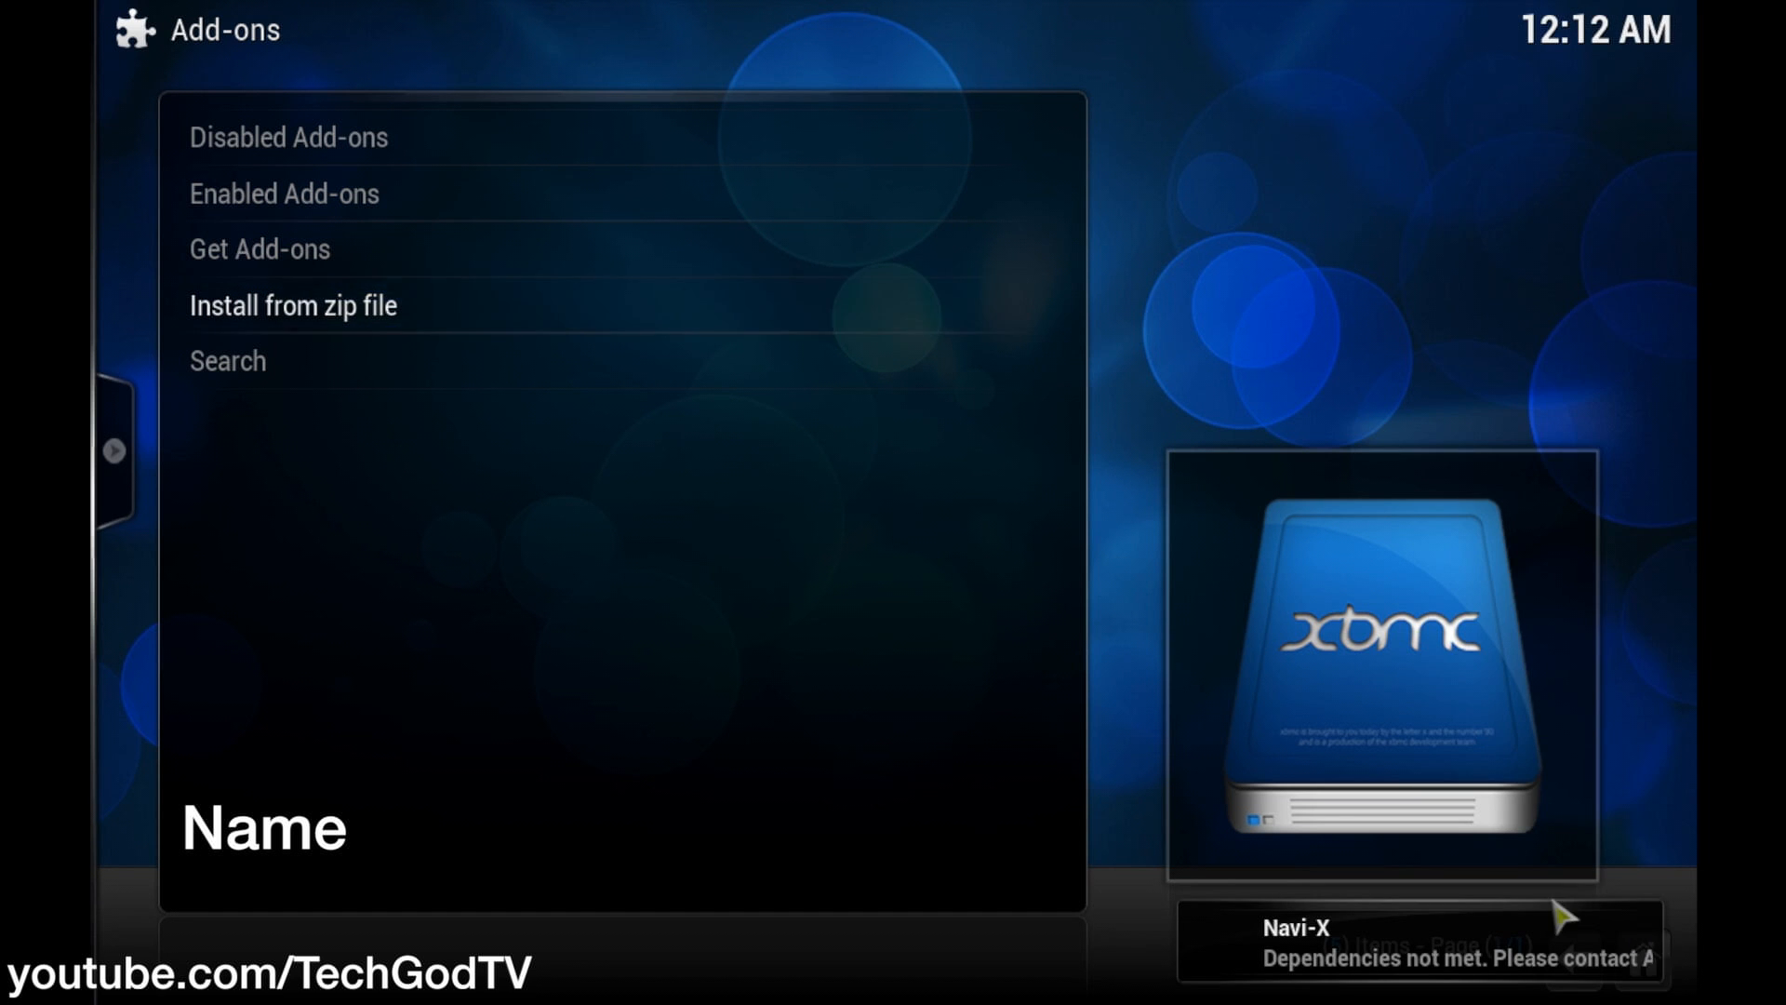
pyautogui.moveTo(1381, 978)
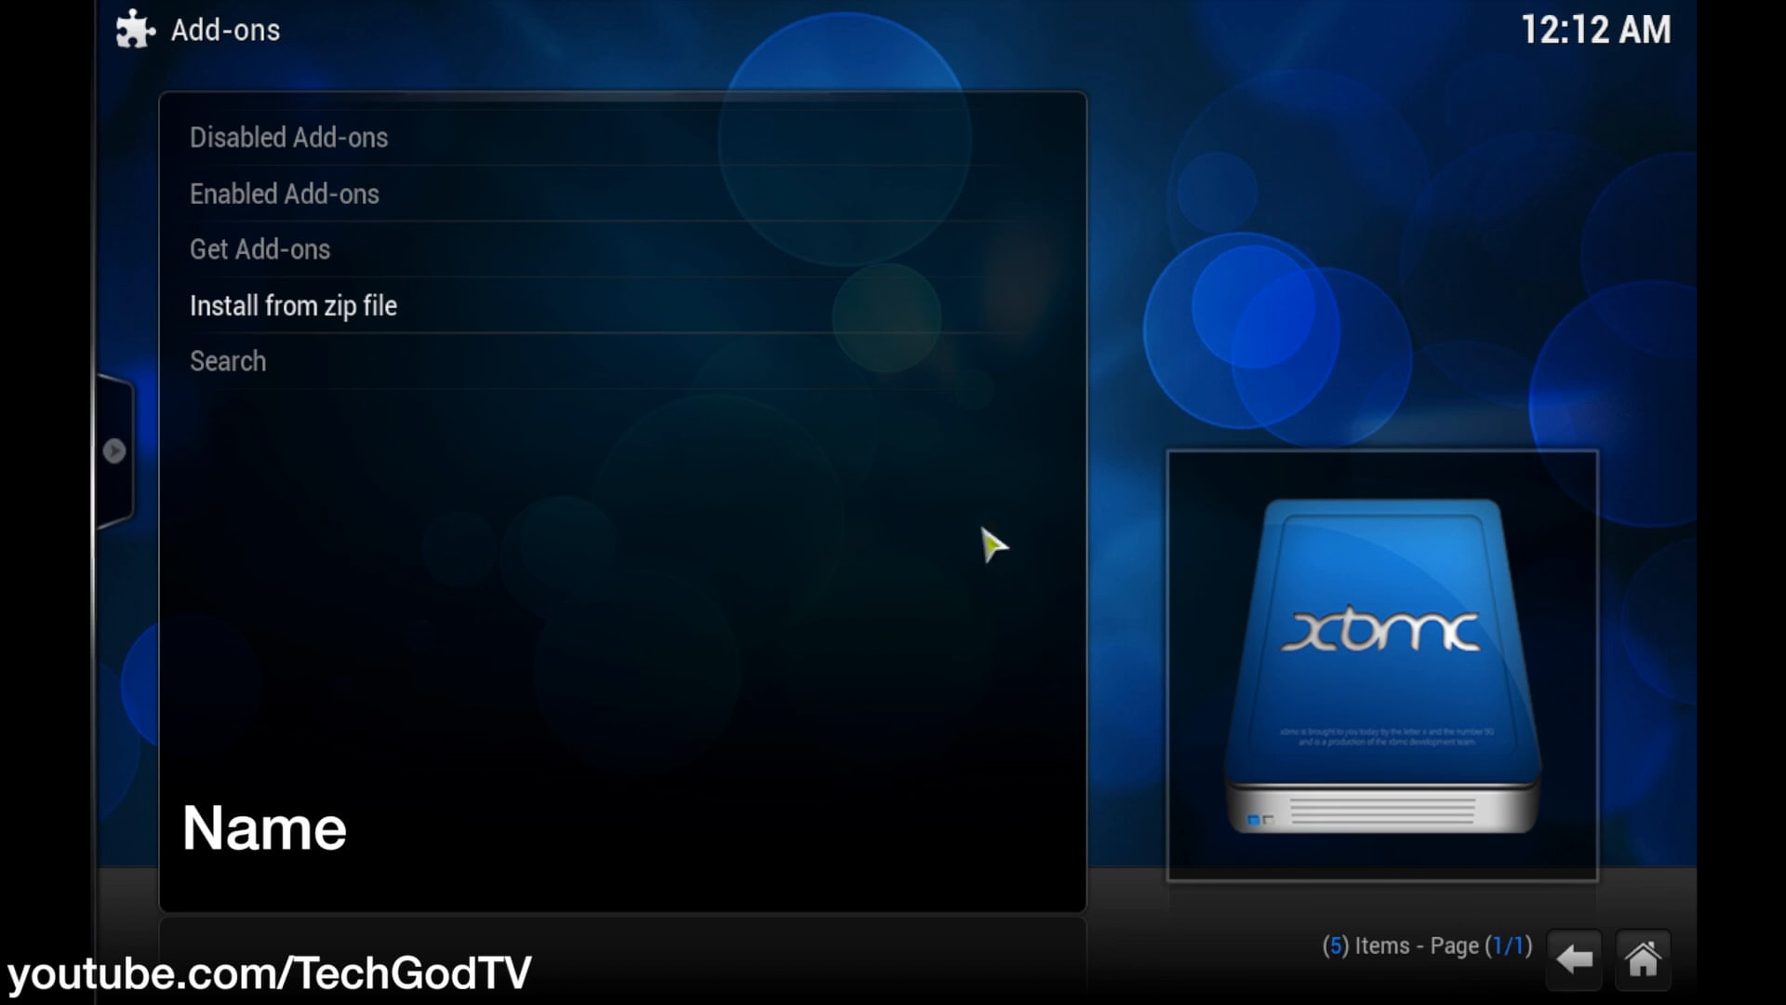
pyautogui.moveTo(291, 304)
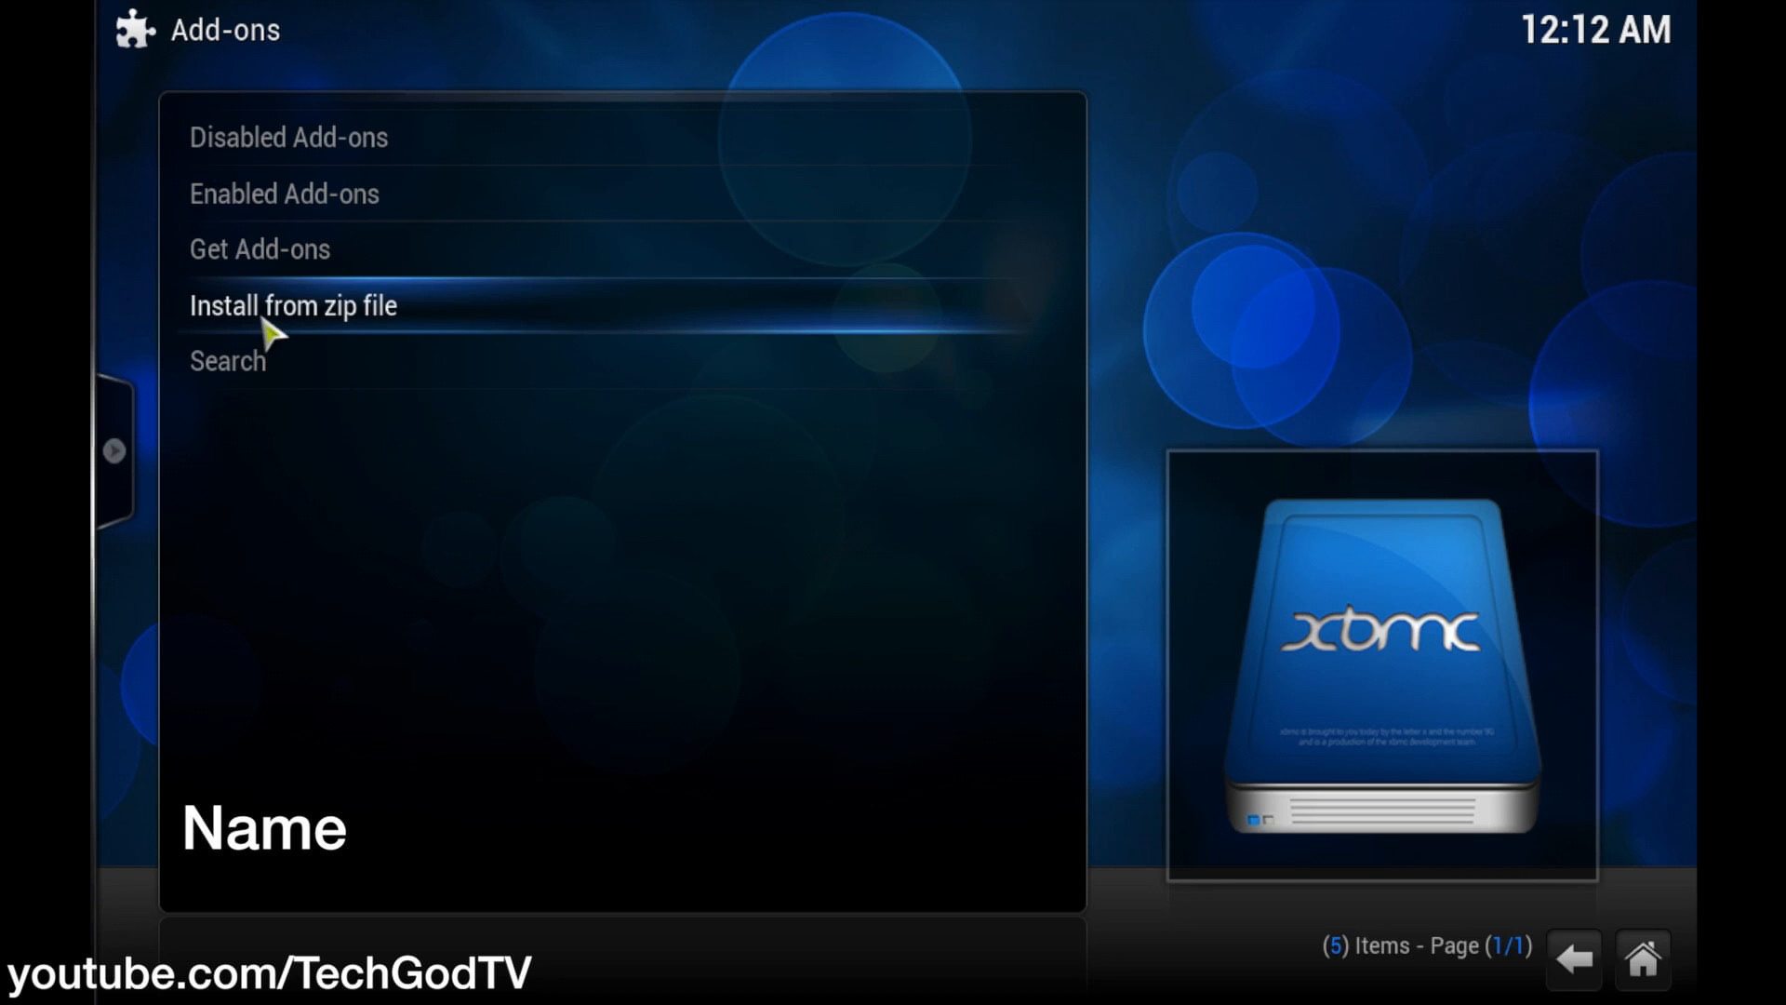
# - Install plugin.program.addoninstaller-1.1.7.zip from the fusion source until the add-on is enabled
pyautogui.click(291, 304)
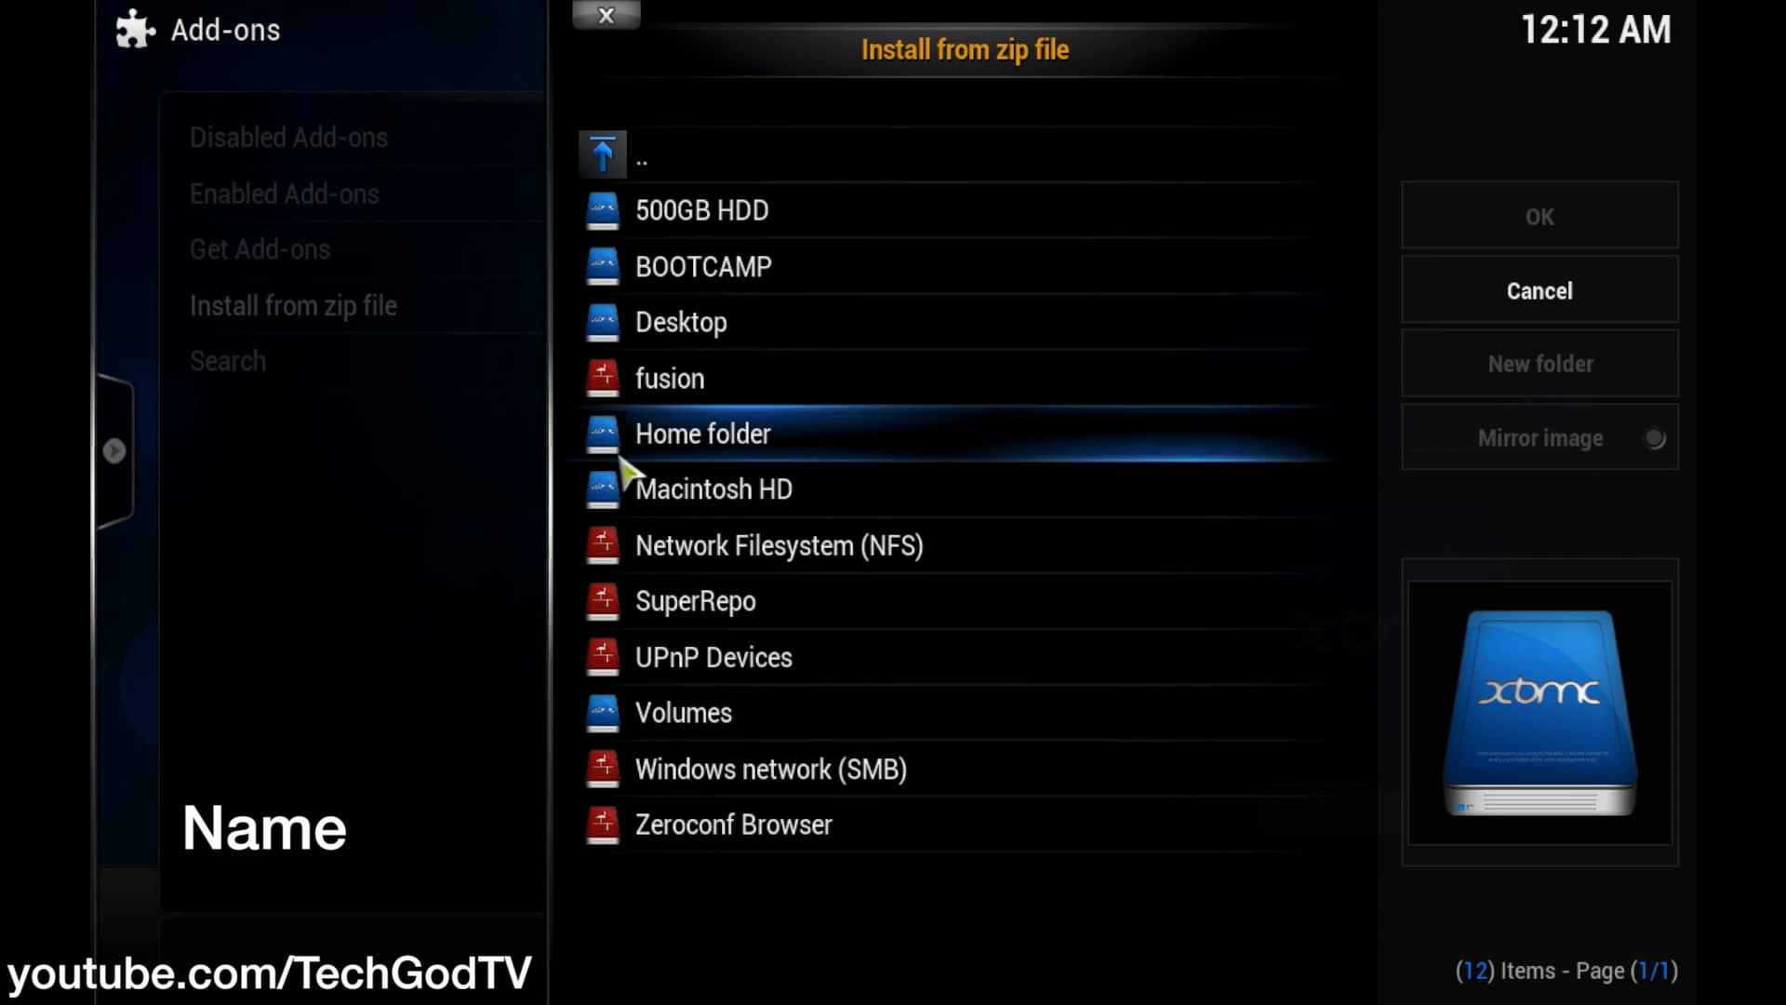
pyautogui.moveTo(666, 392)
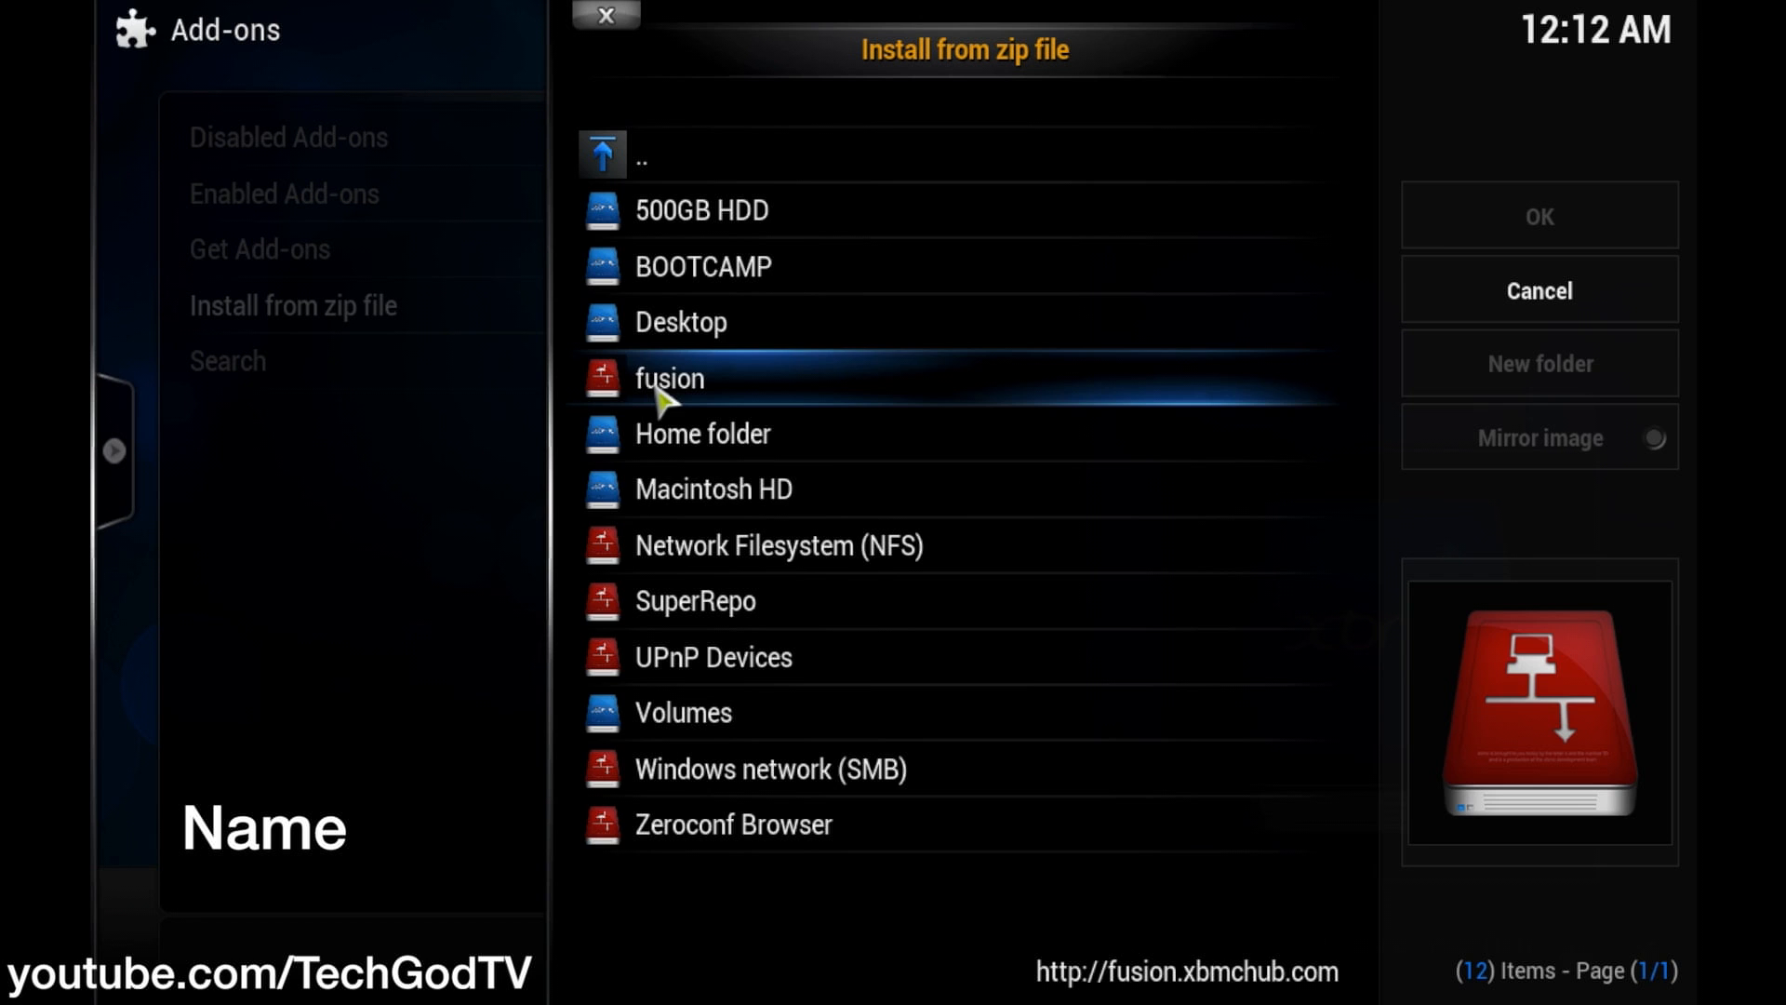
pyautogui.doubleClick(669, 378)
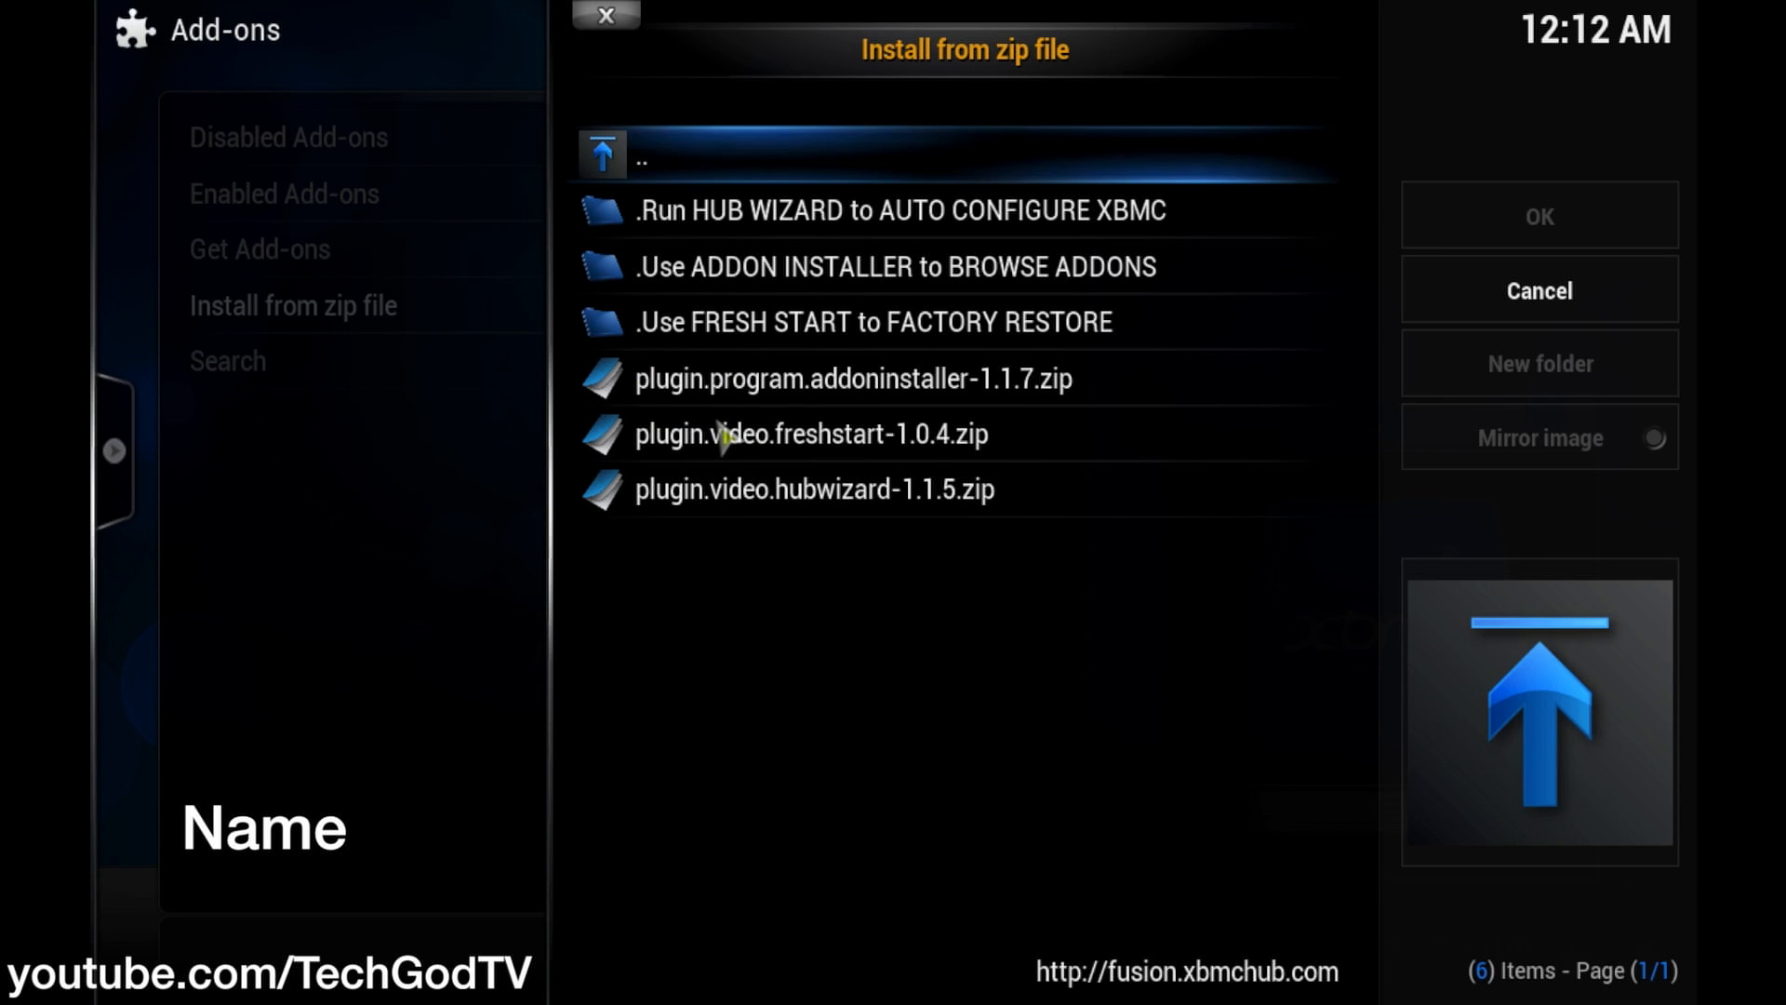
pyautogui.click(848, 379)
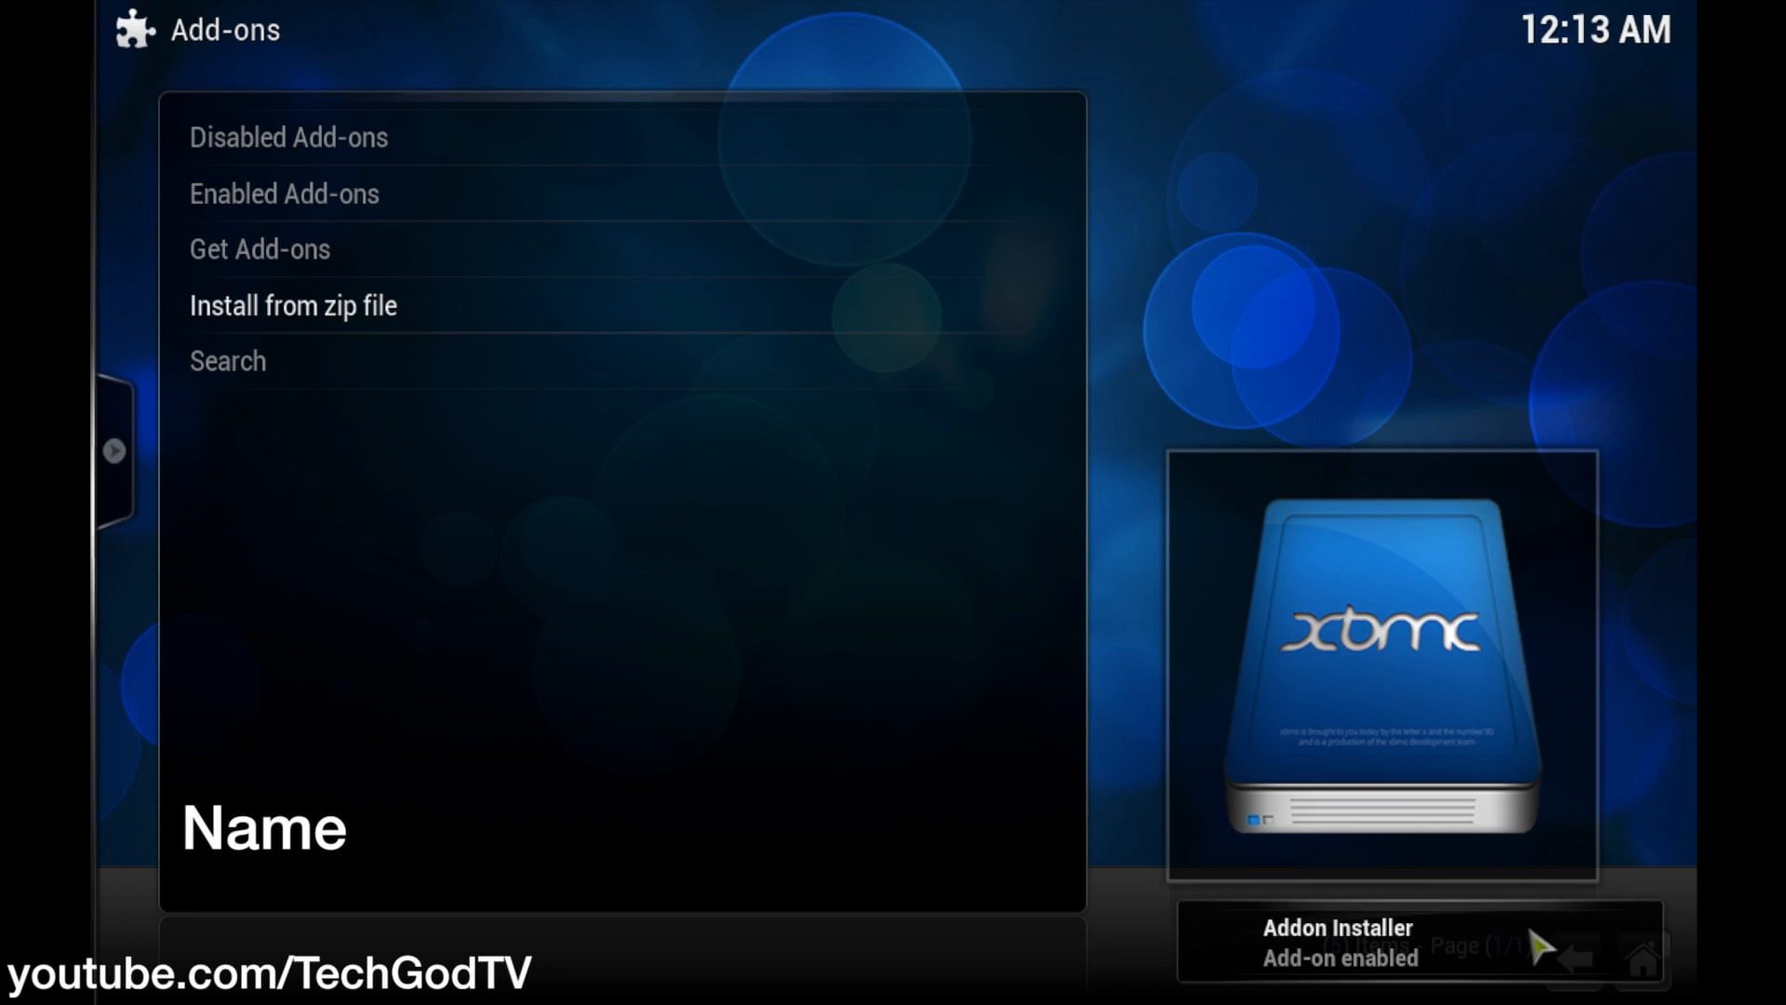
pyautogui.moveTo(1643, 957)
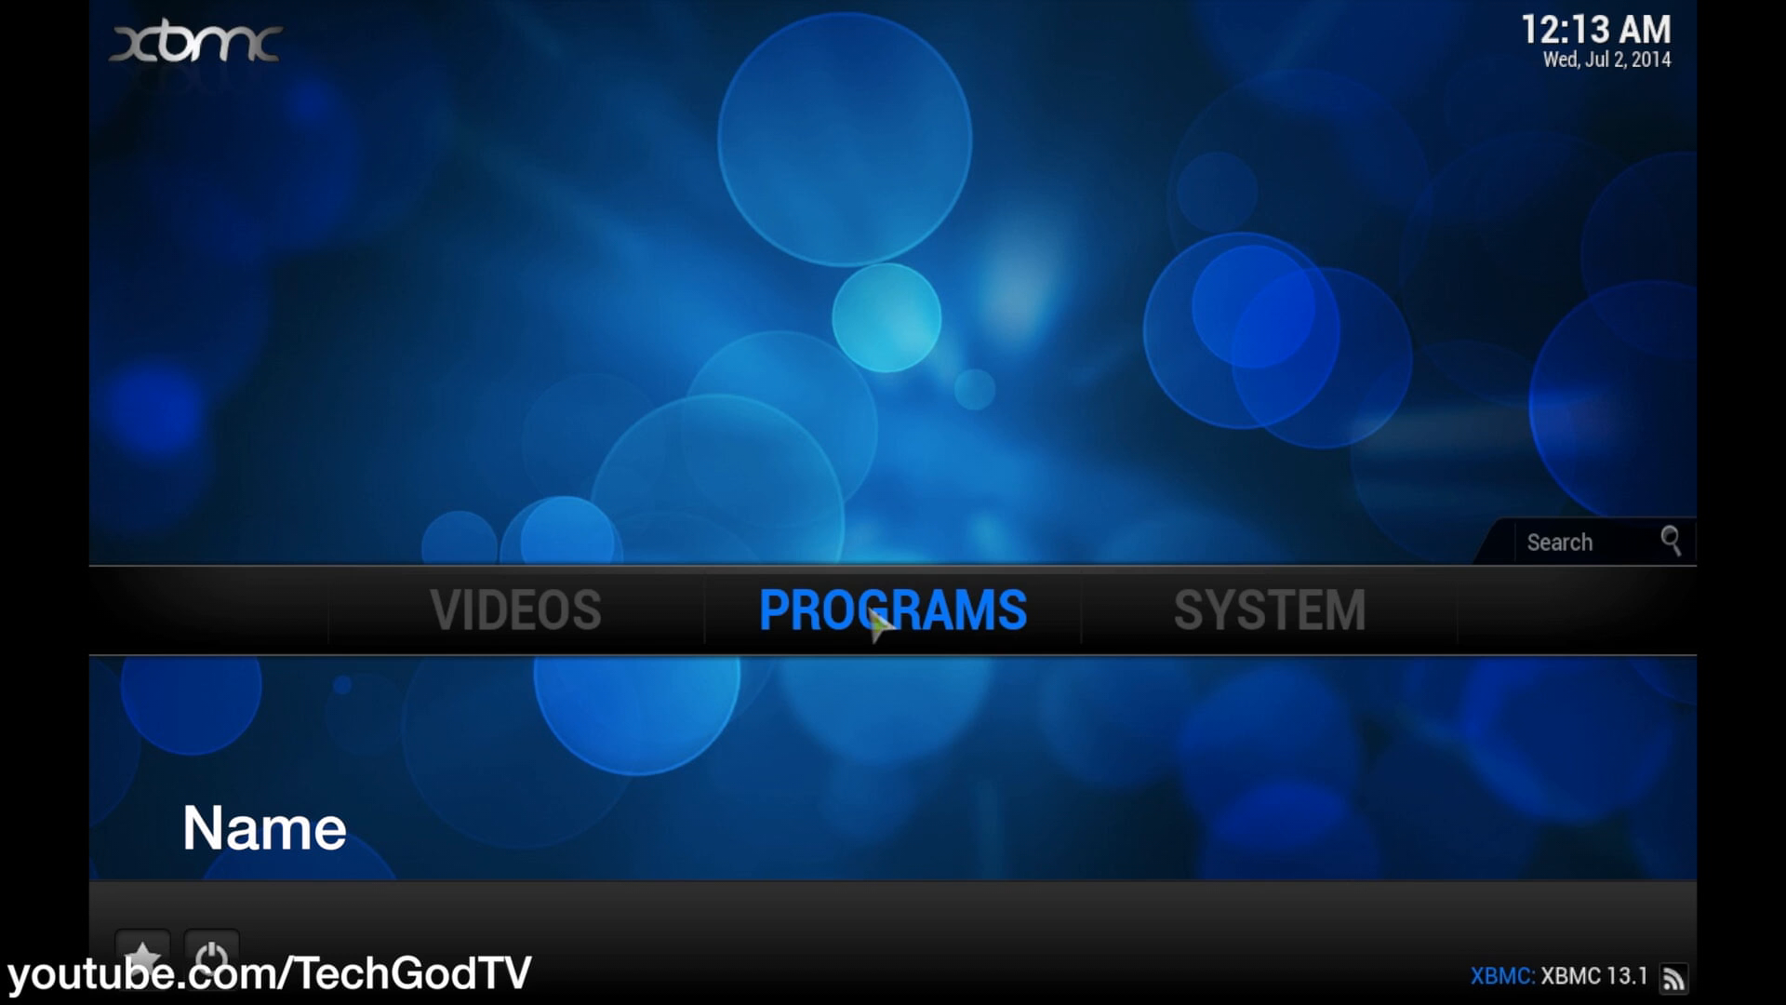
# - In Addon Installer's Program Addons, select Navi-X (Program) on page 3 and confirm installation
pyautogui.click(891, 610)
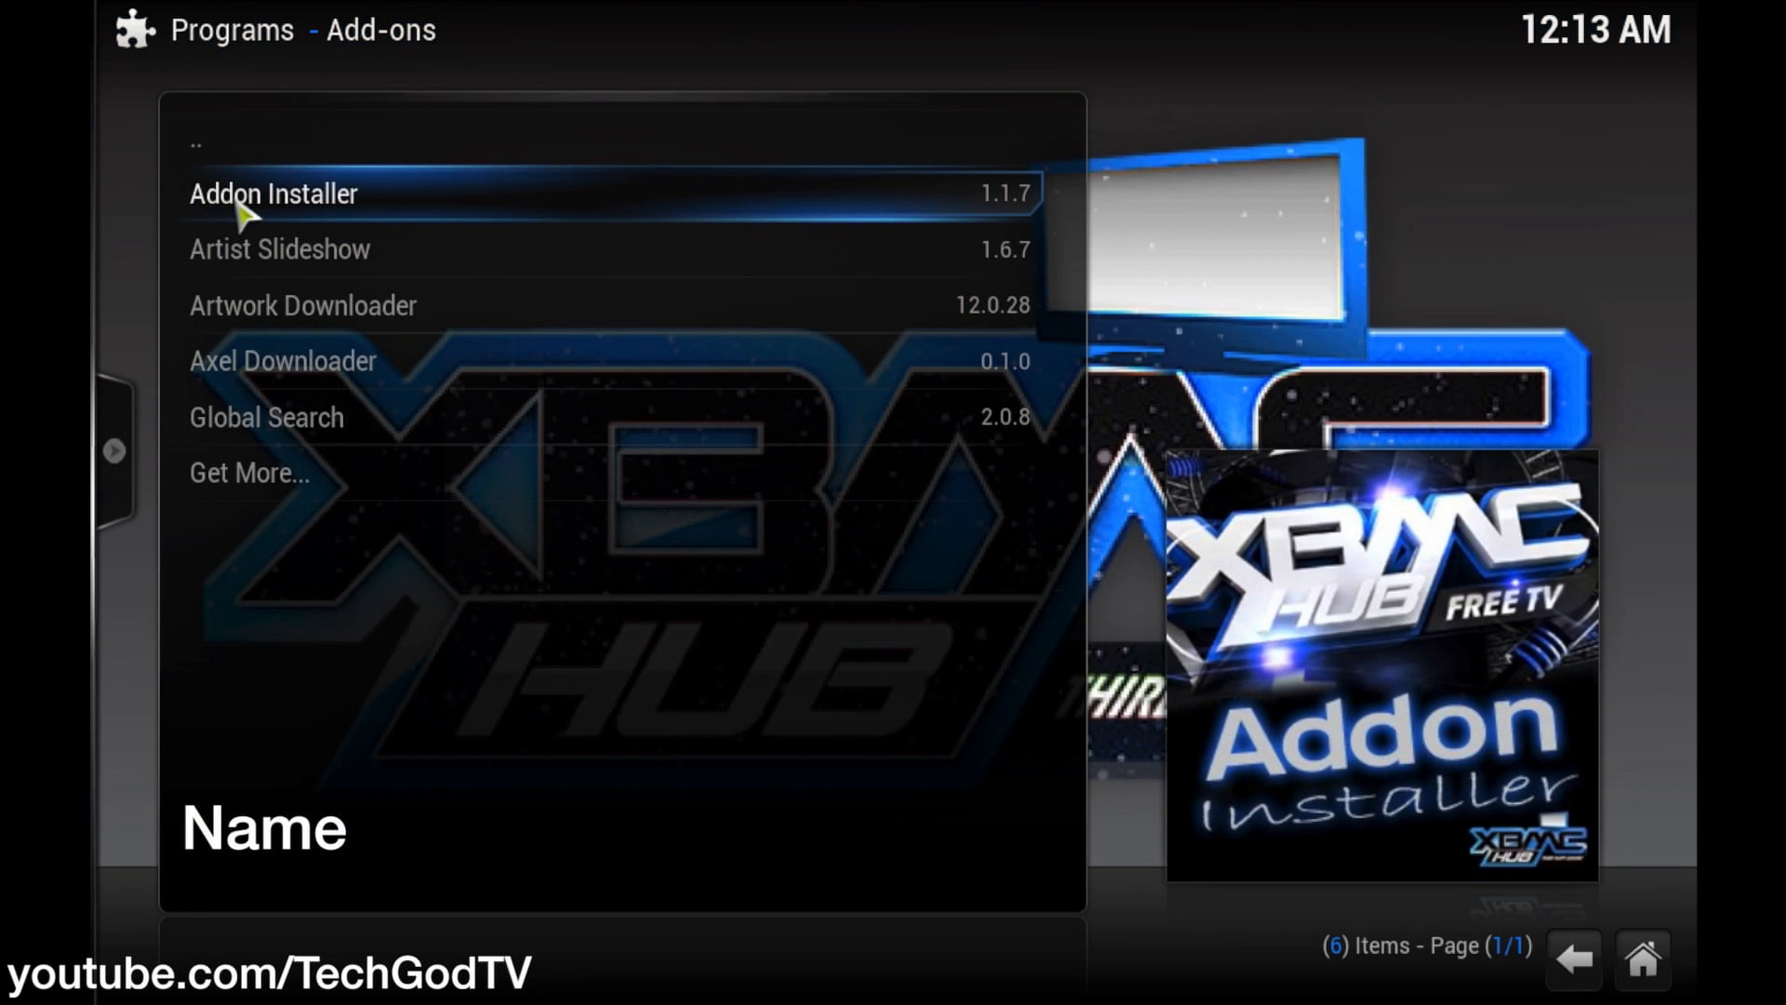
pyautogui.click(274, 193)
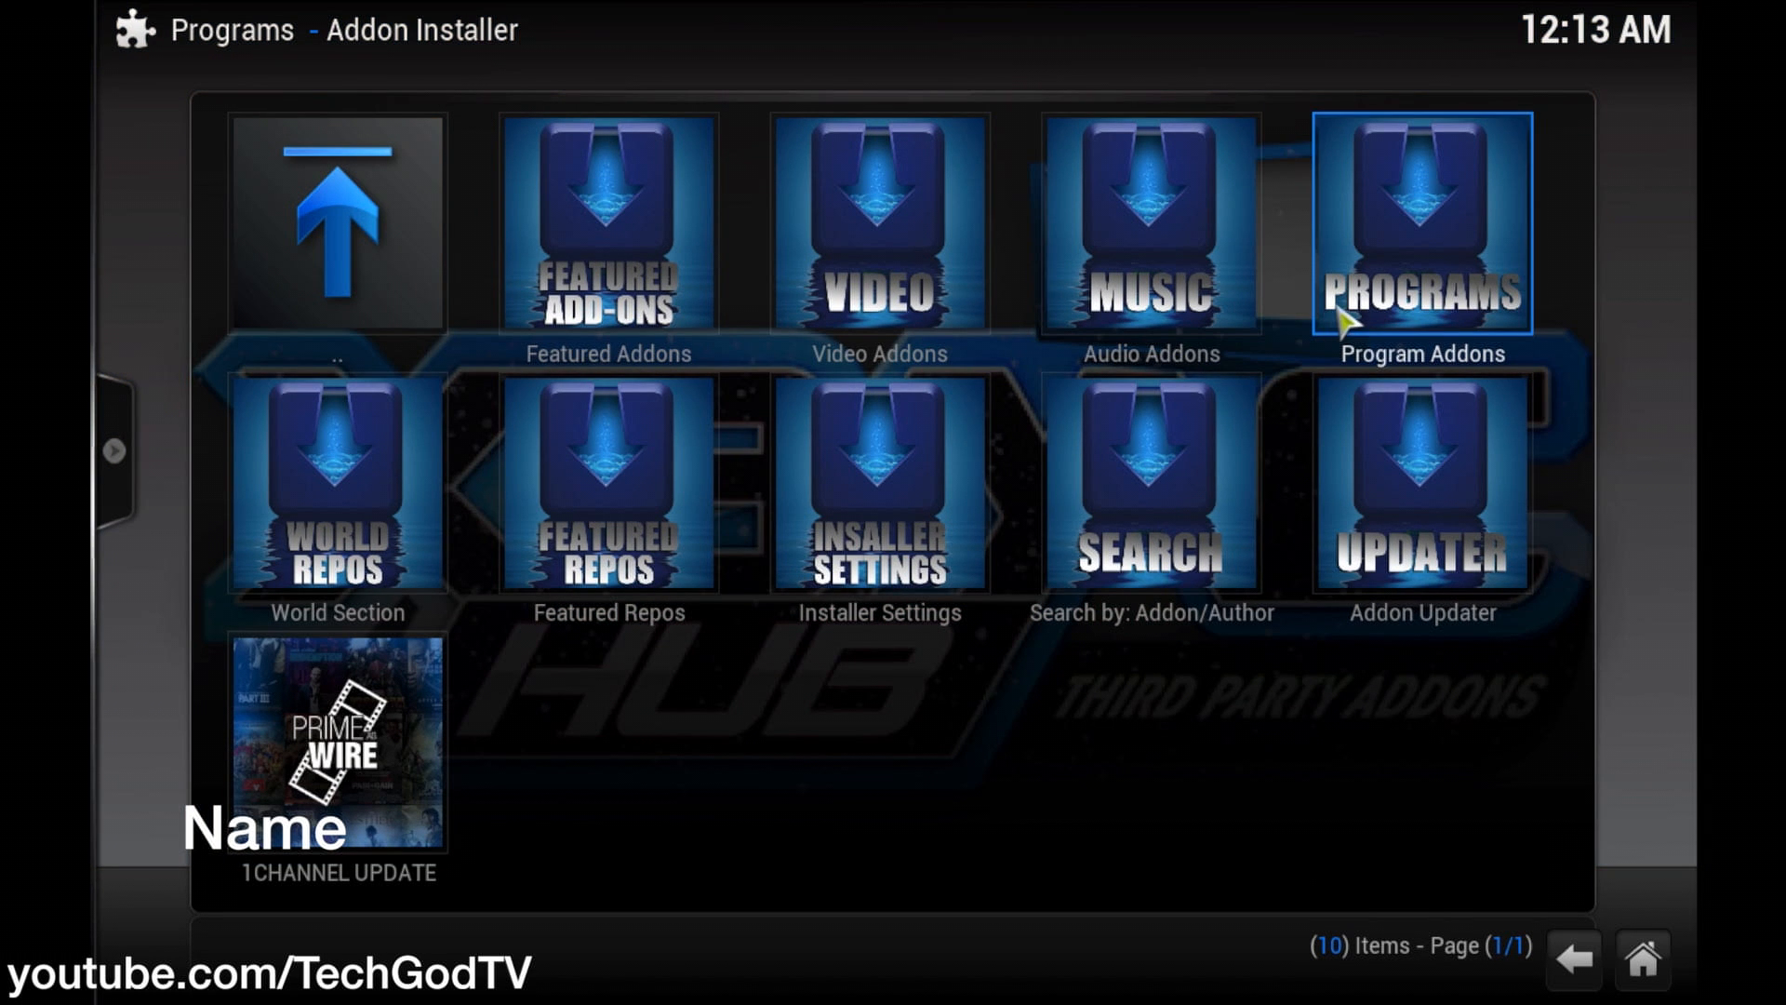
pyautogui.click(1420, 222)
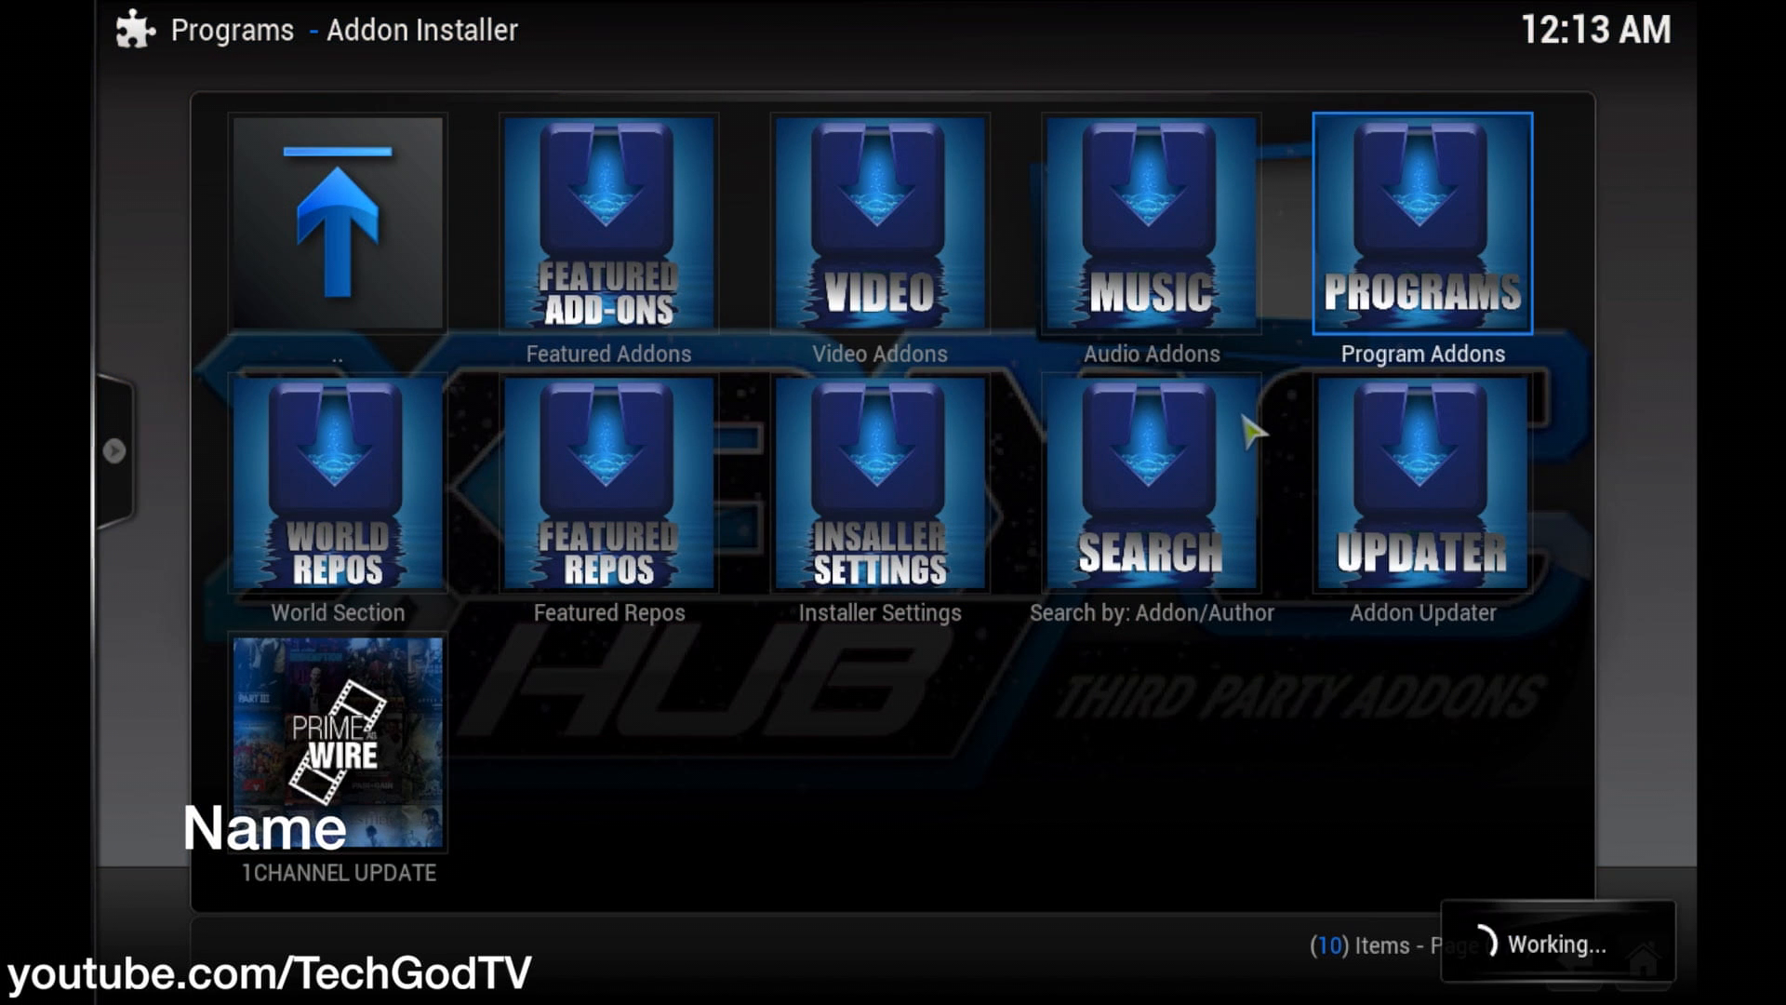
pyautogui.click(1420, 222)
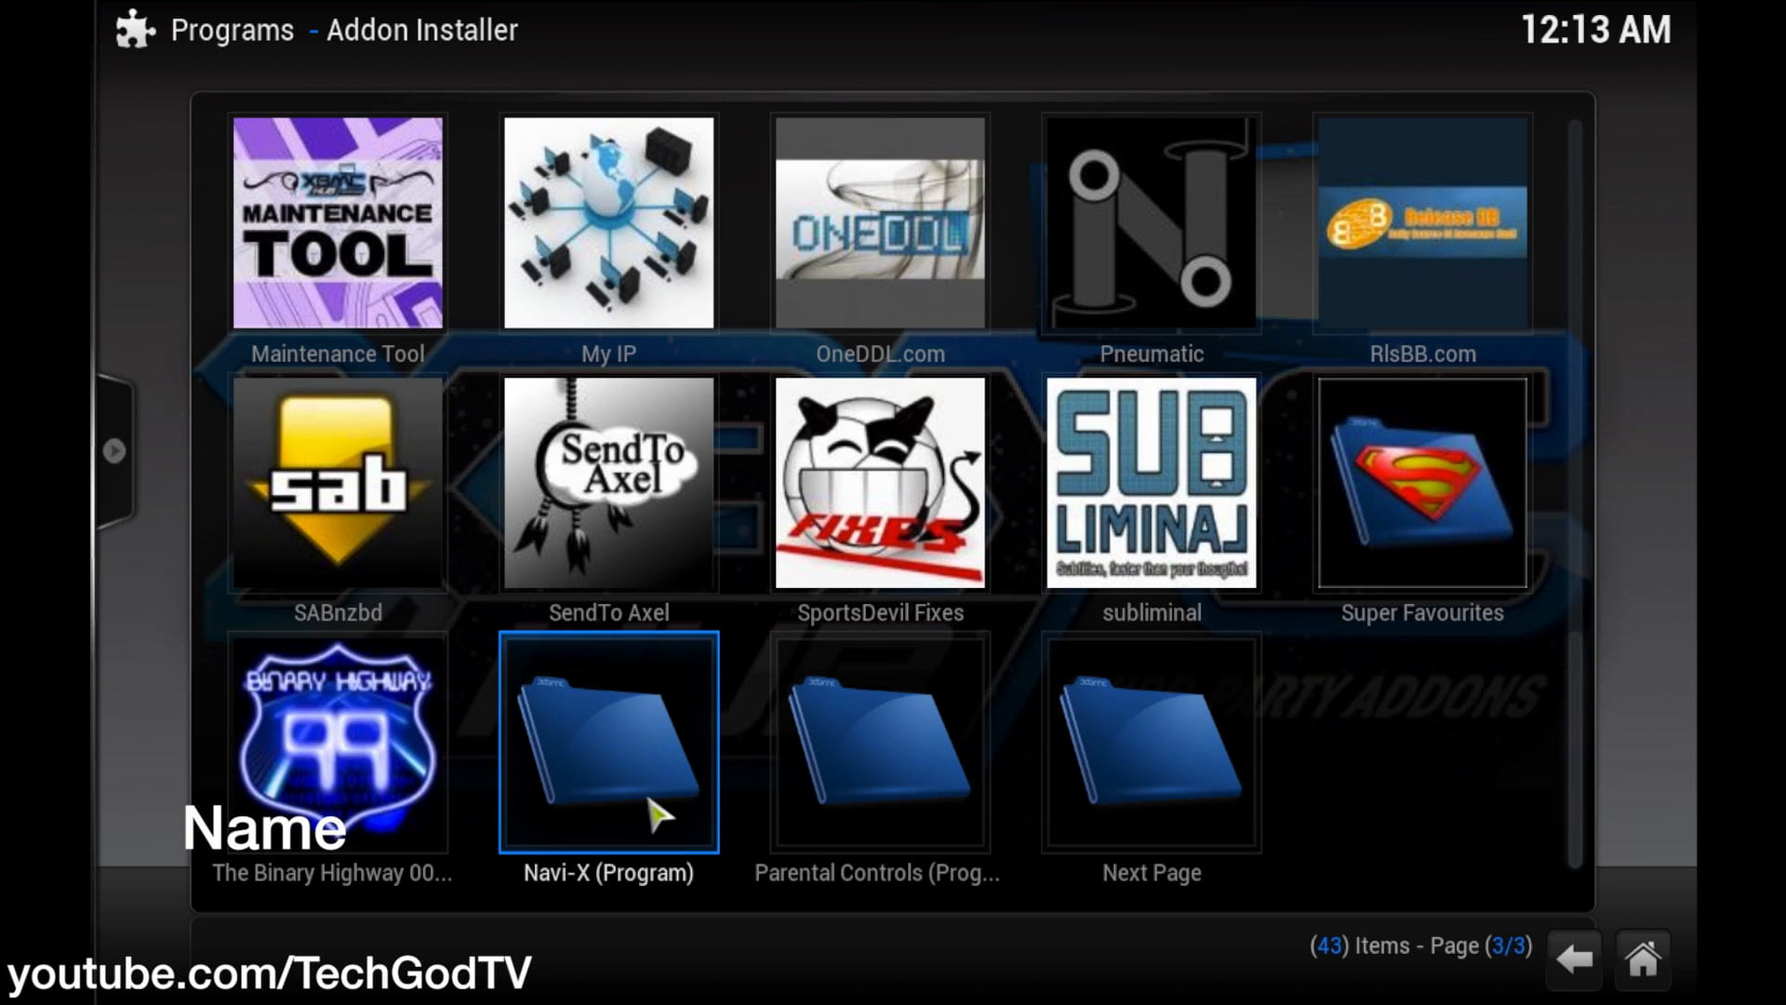
pyautogui.click(607, 741)
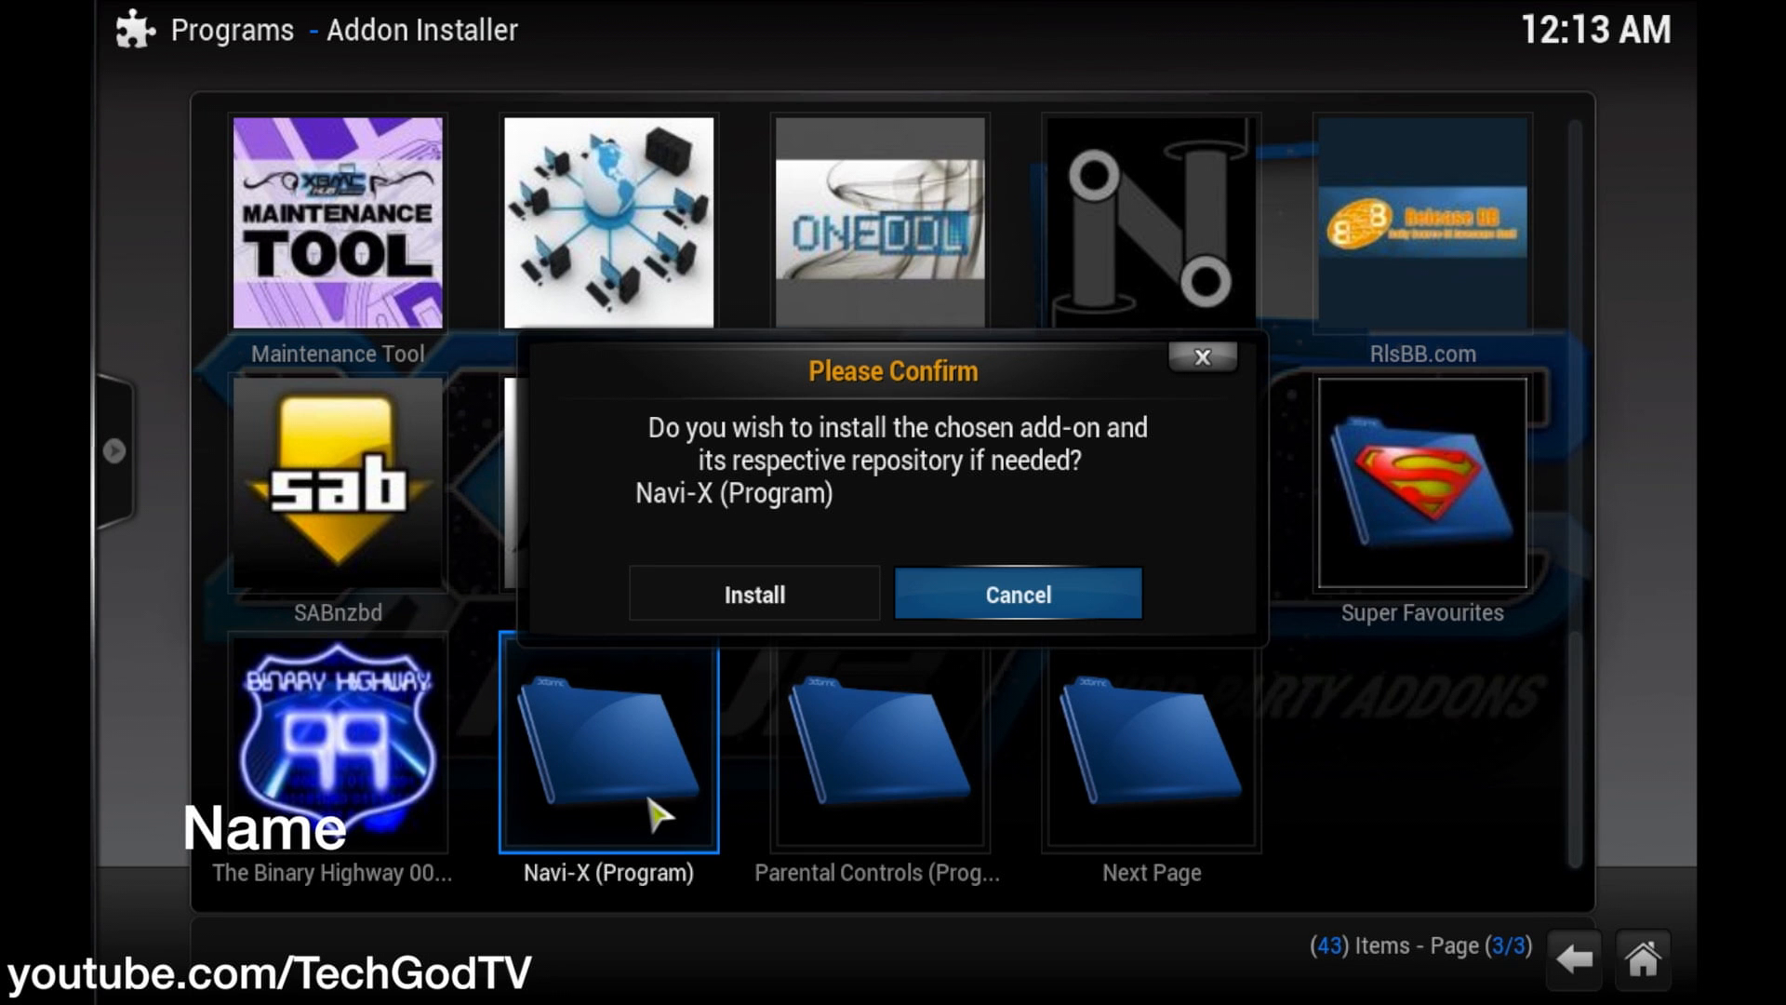
pyautogui.moveTo(754, 593)
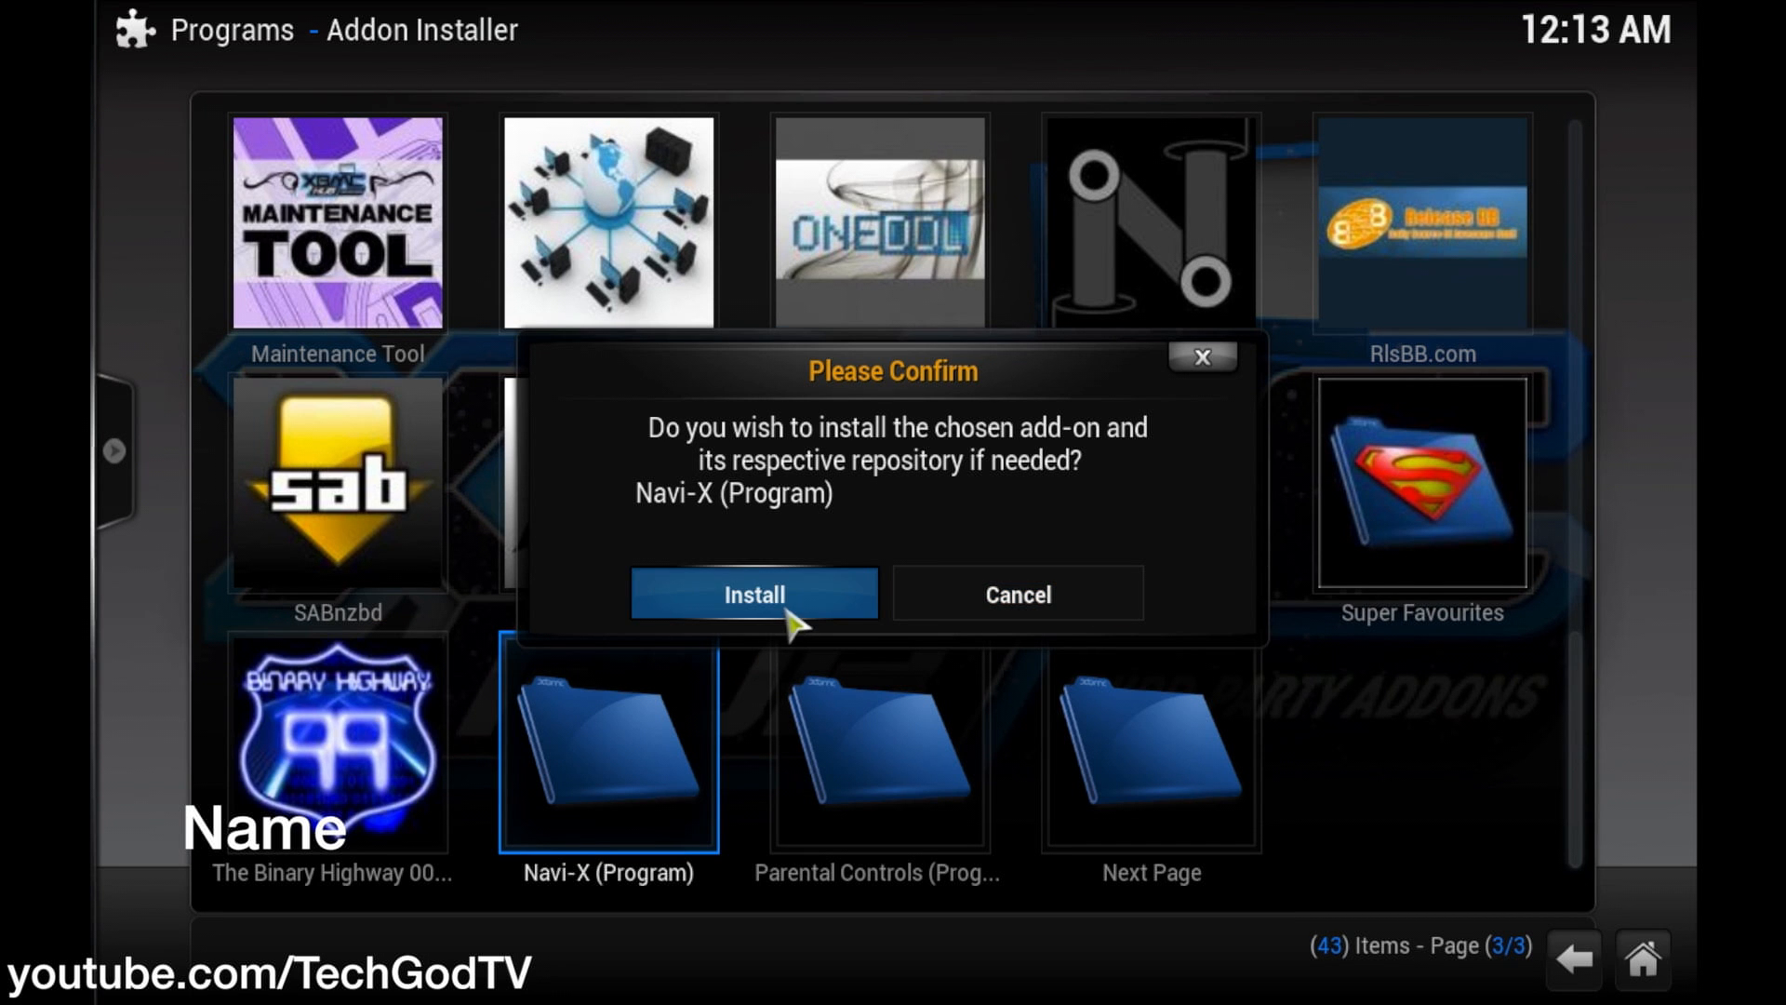
pyautogui.click(752, 594)
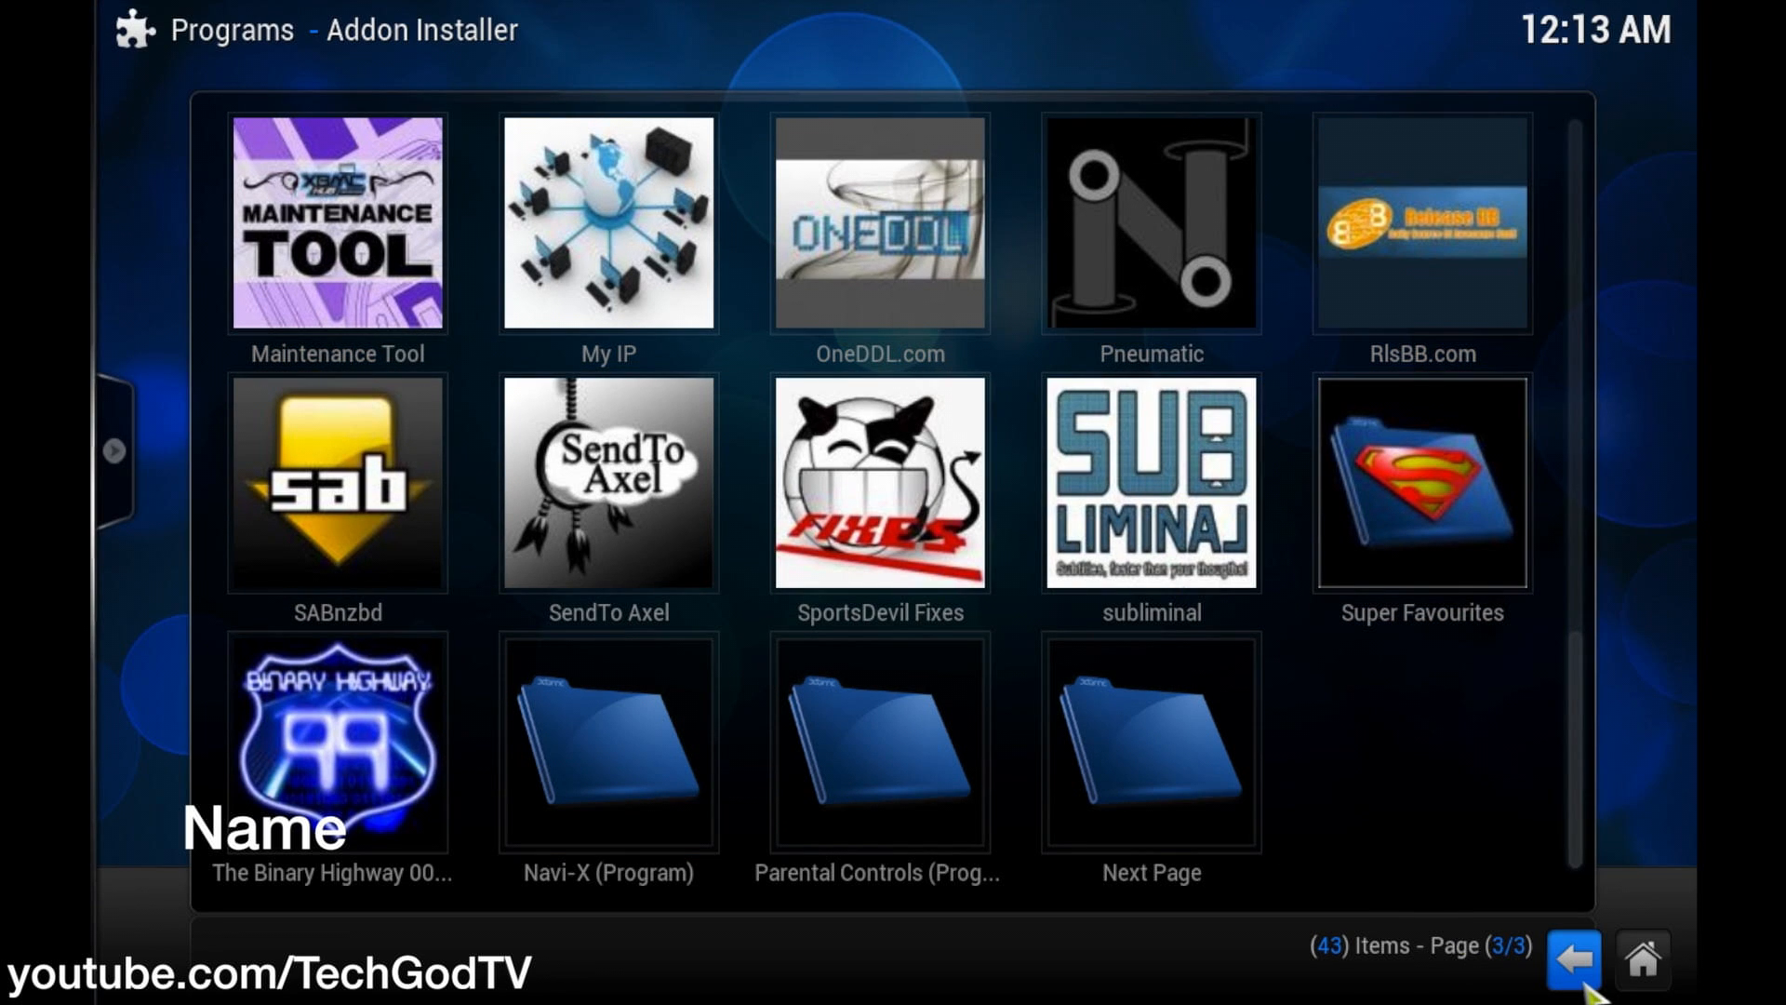
# - Launch Navi-X and show the Navi-Xtreme Portal's most-viewed playlists of the past 24 hours
pyautogui.click(1572, 957)
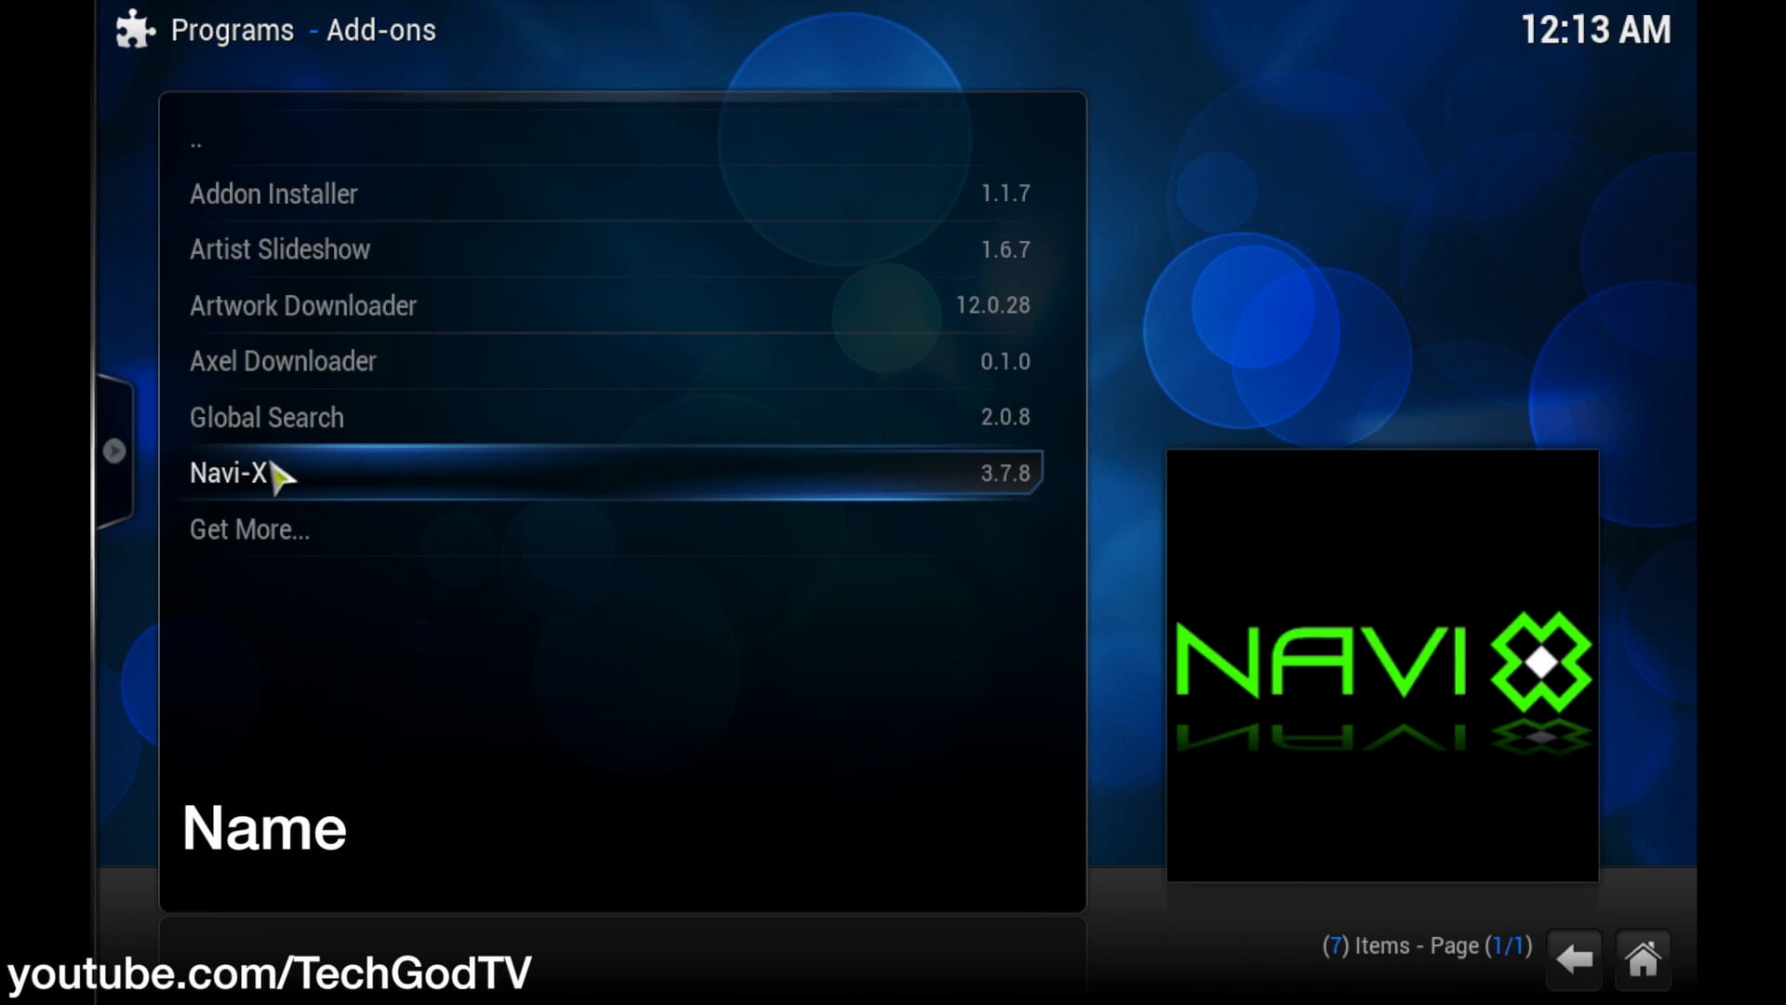
pyautogui.click(228, 472)
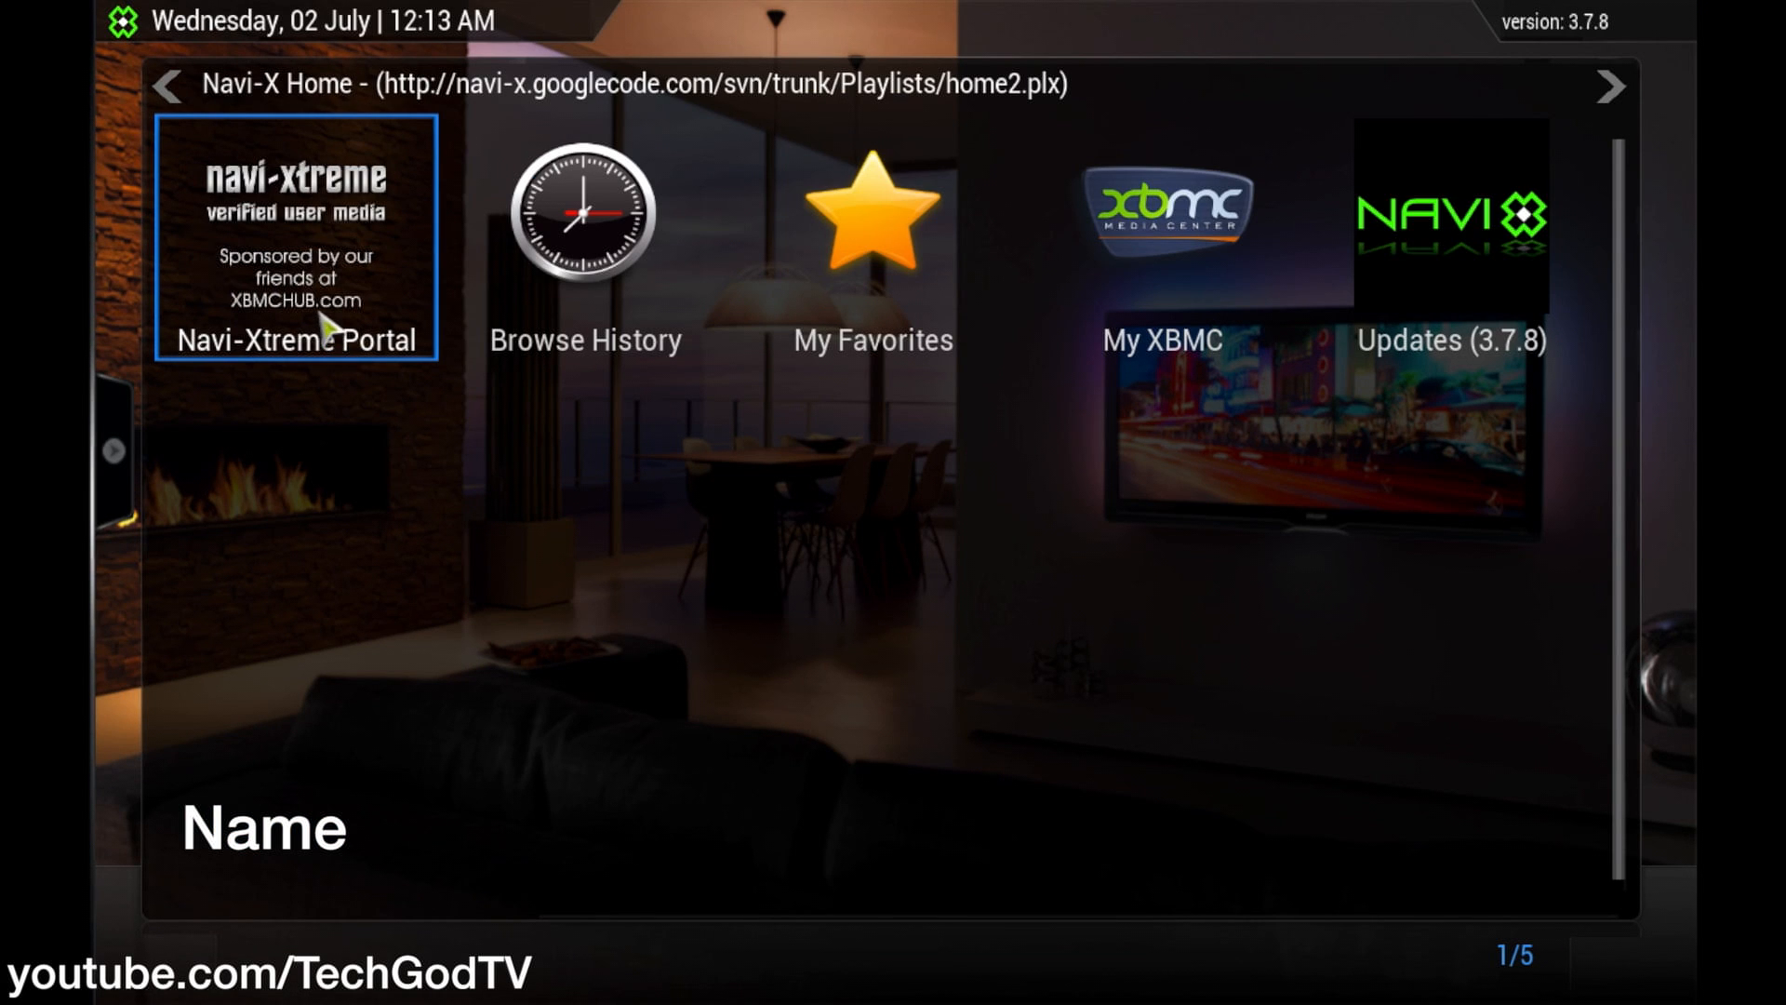
pyautogui.click(295, 239)
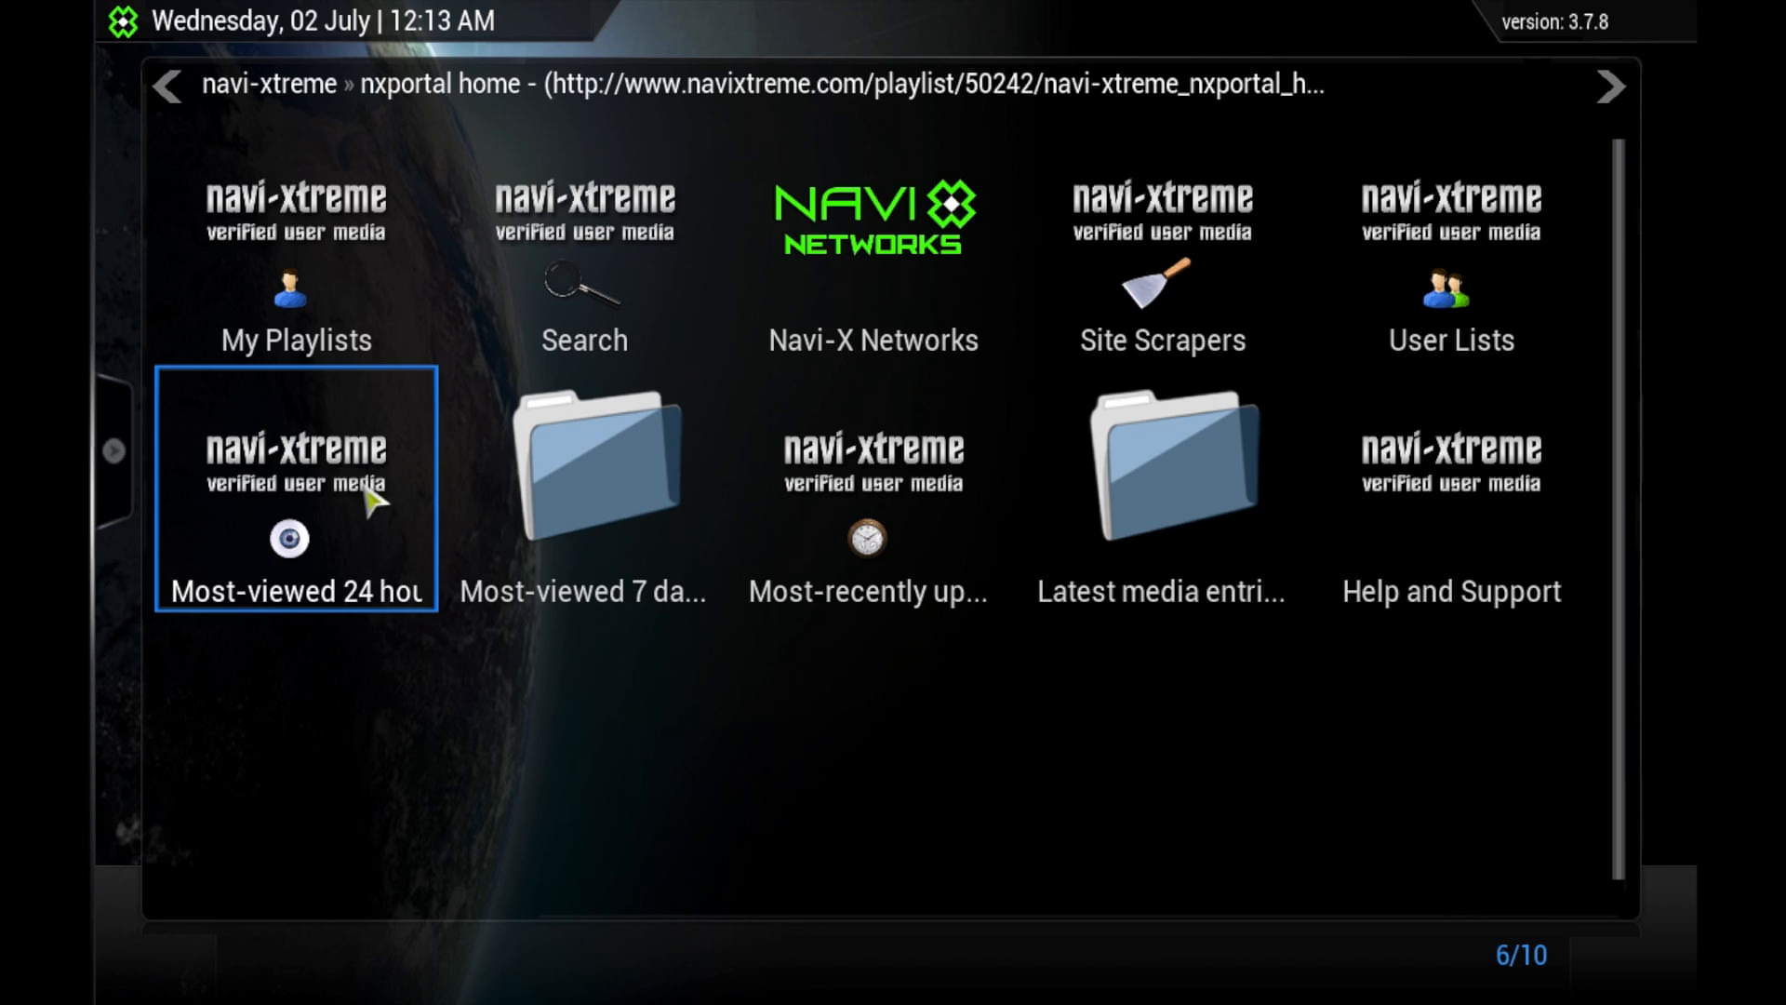
pyautogui.click(294, 492)
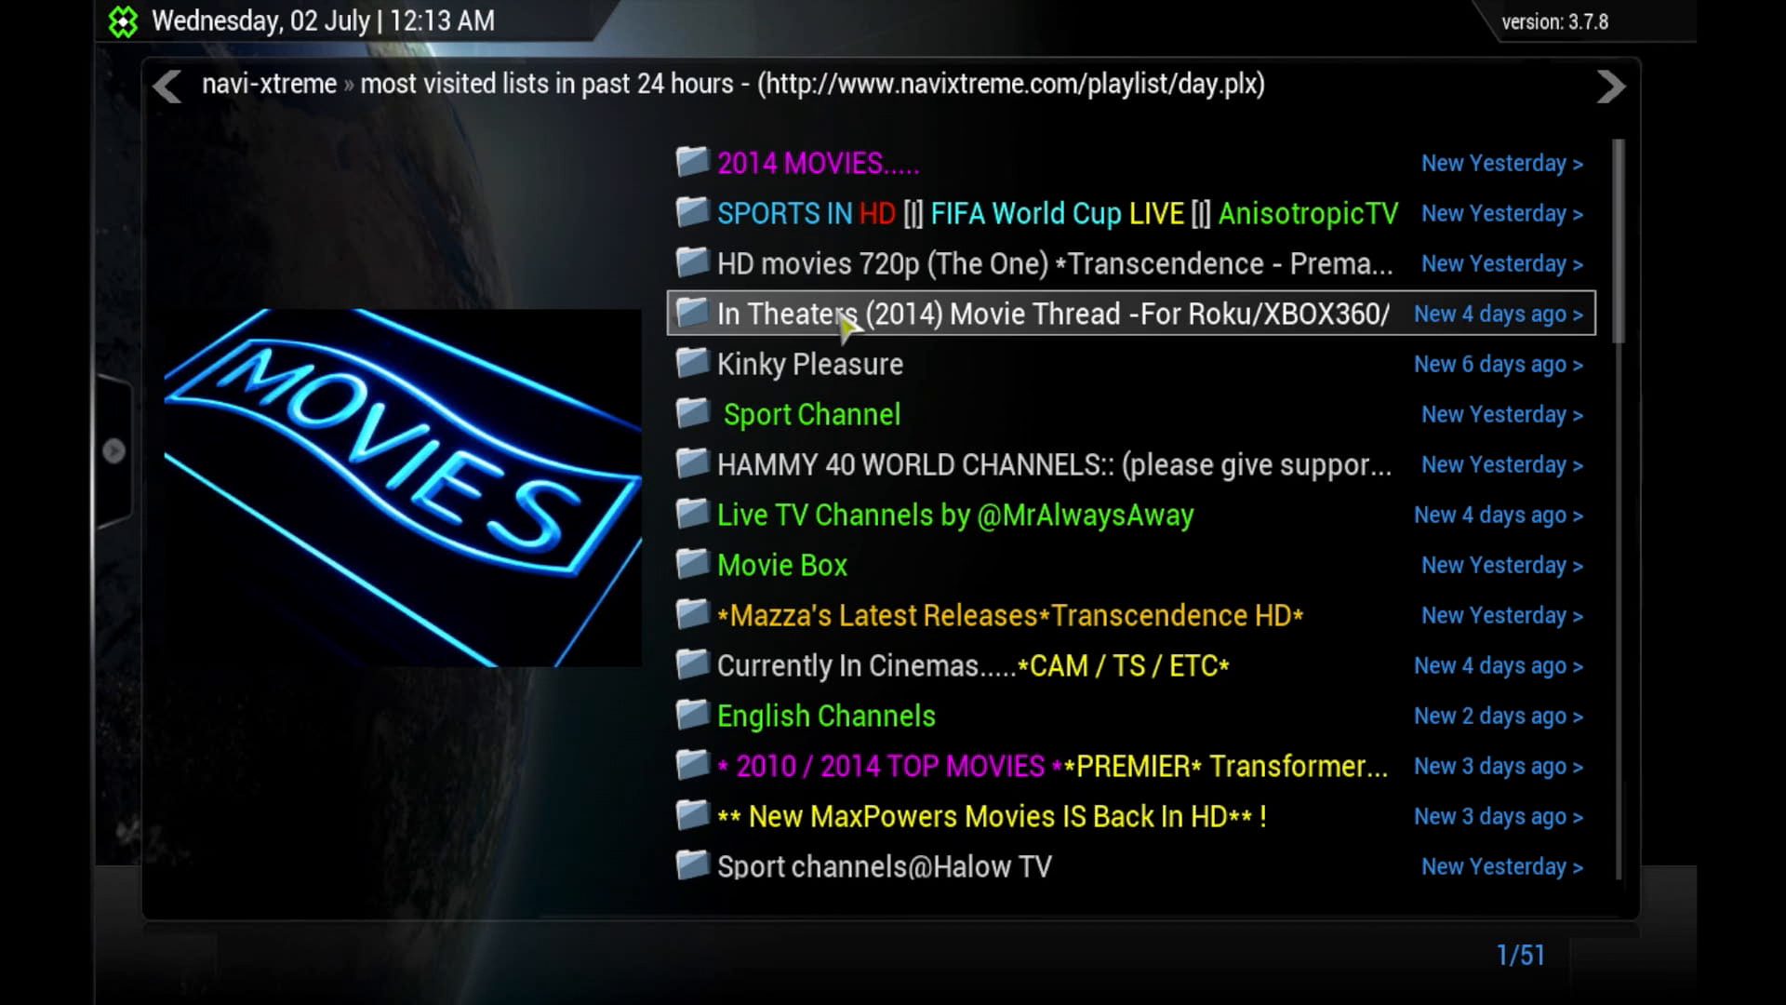